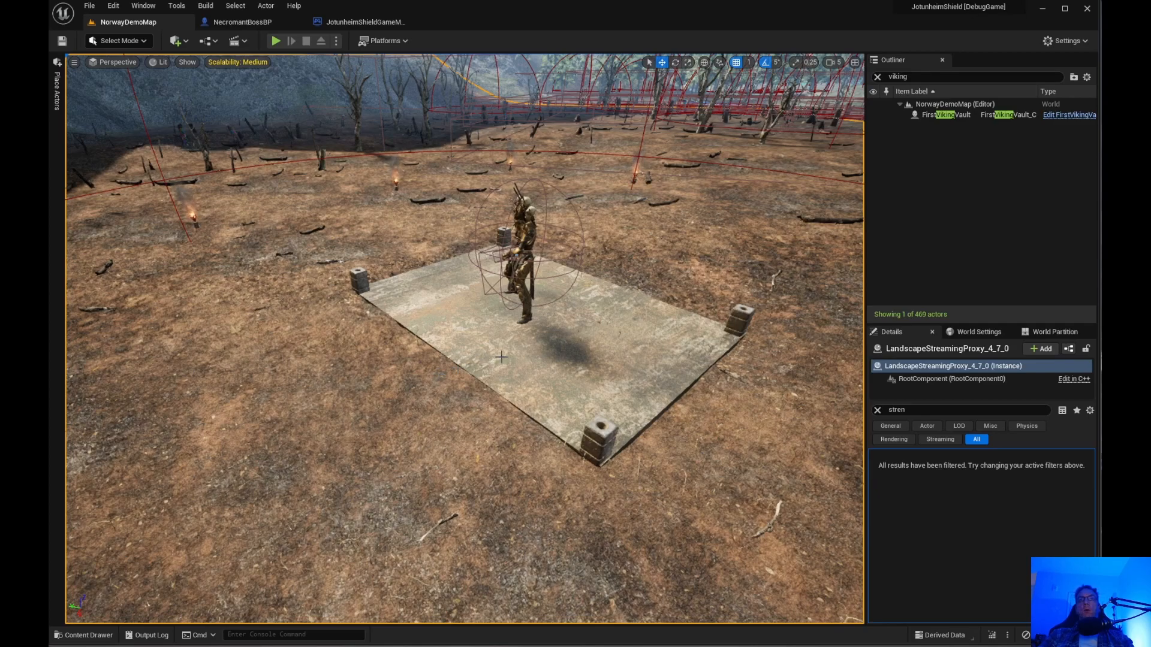
mouse_move(512, 376)
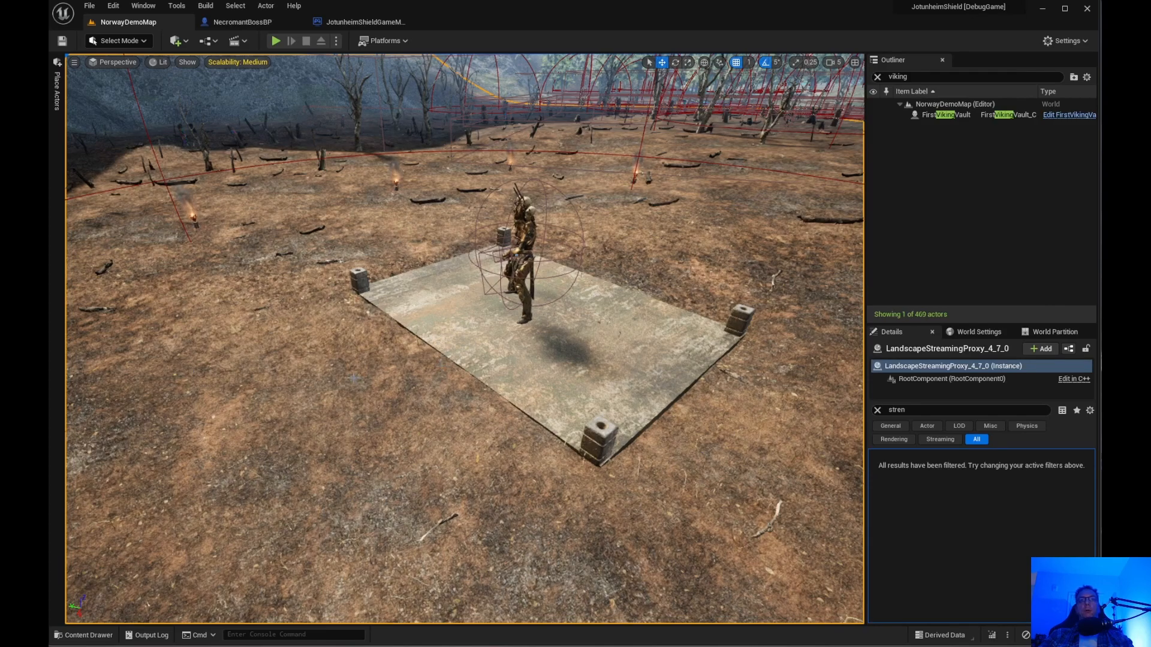
mouse_move(416, 393)
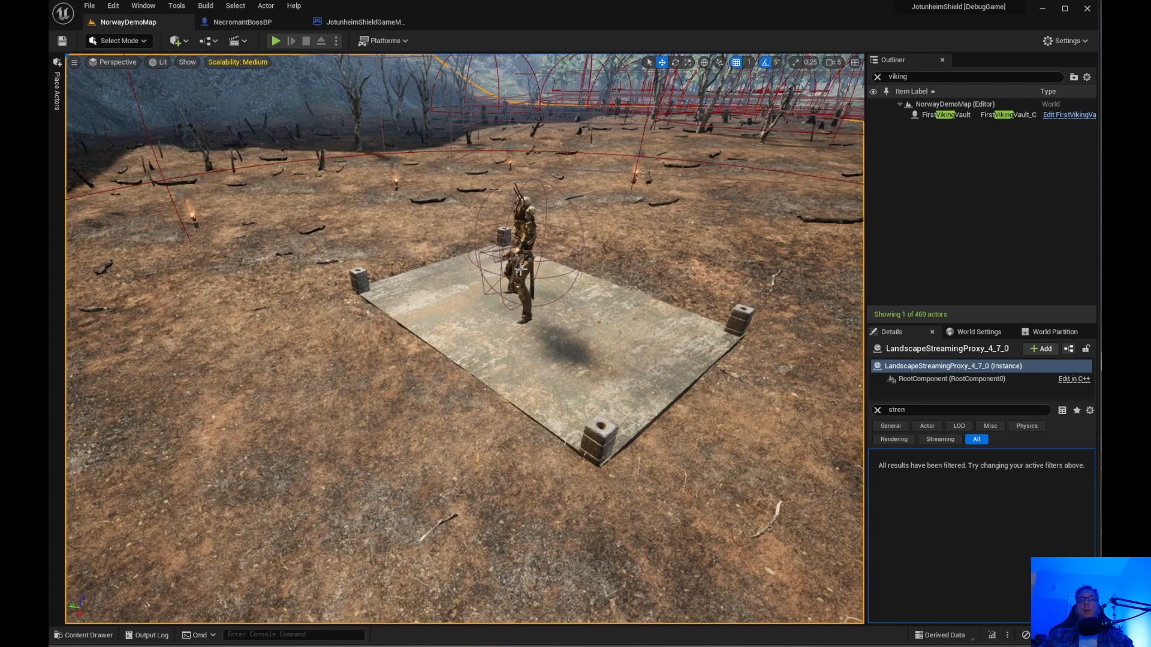
mouse_move(626, 325)
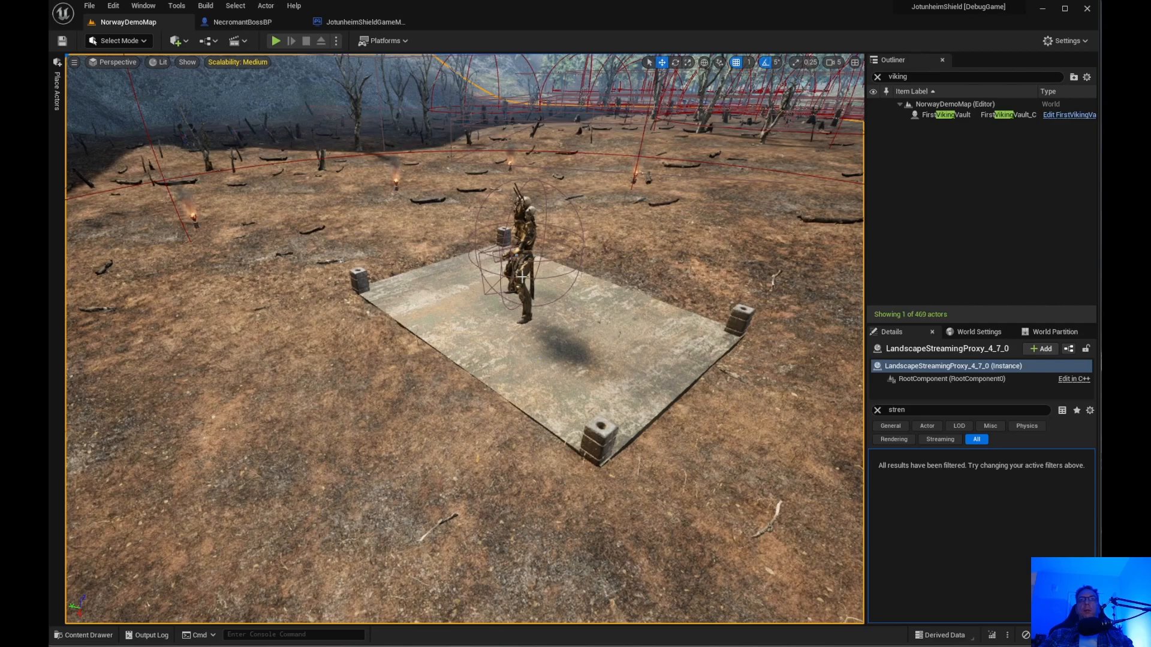
mouse_move(496, 338)
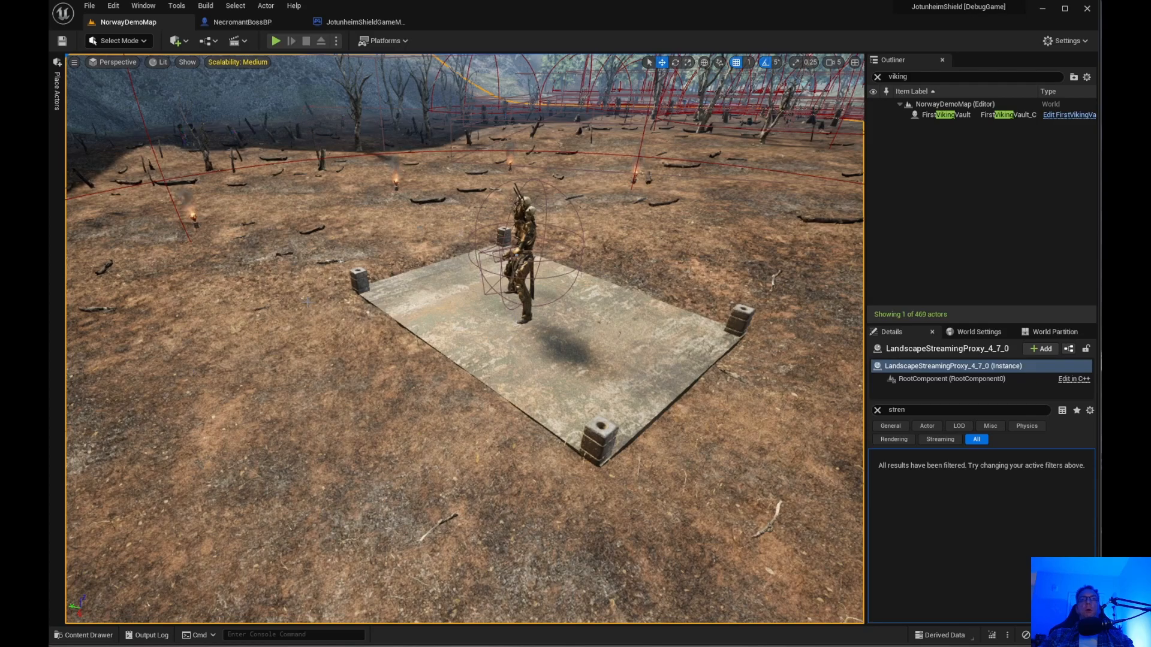
mouse_move(345, 380)
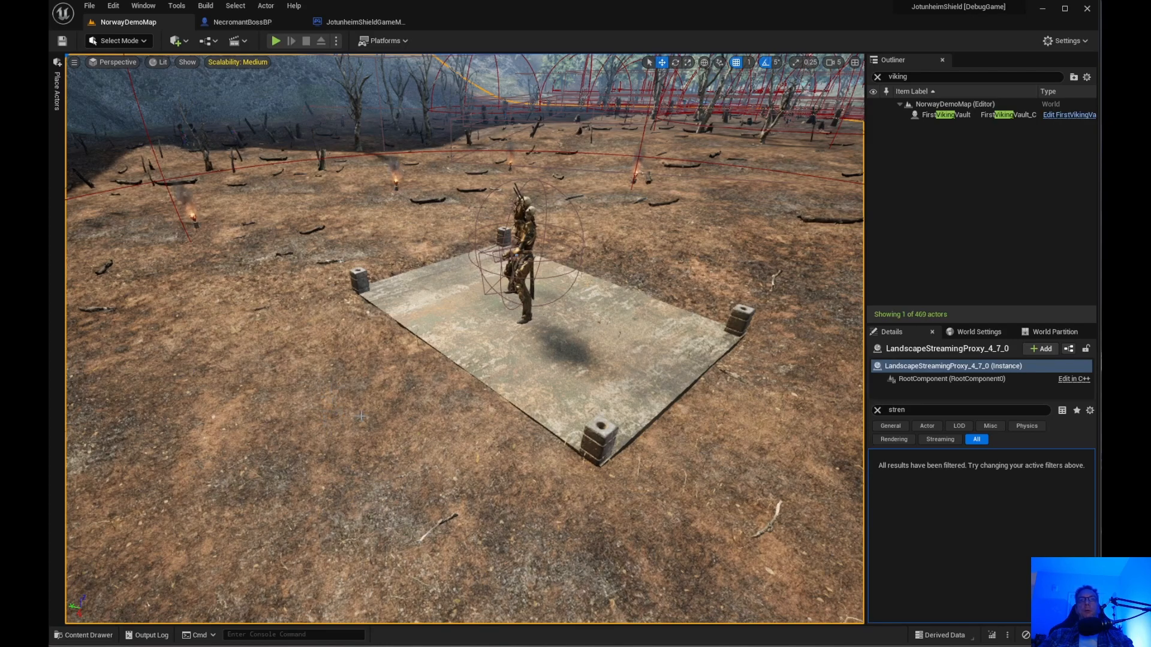
mouse_move(496, 329)
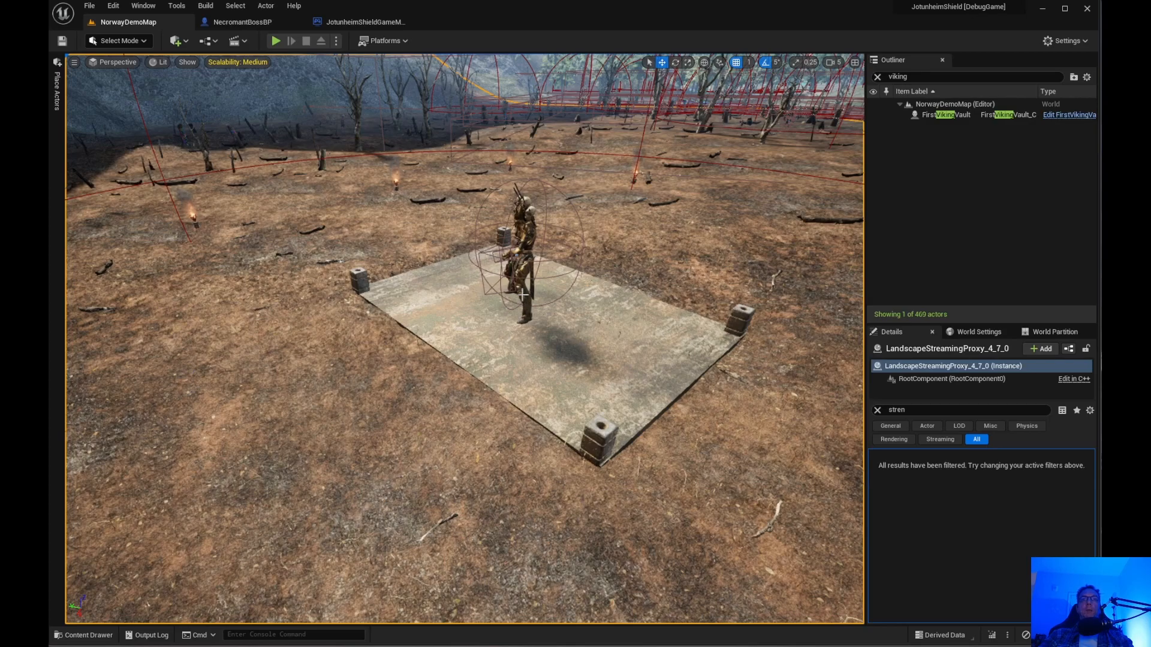
mouse_move(511, 322)
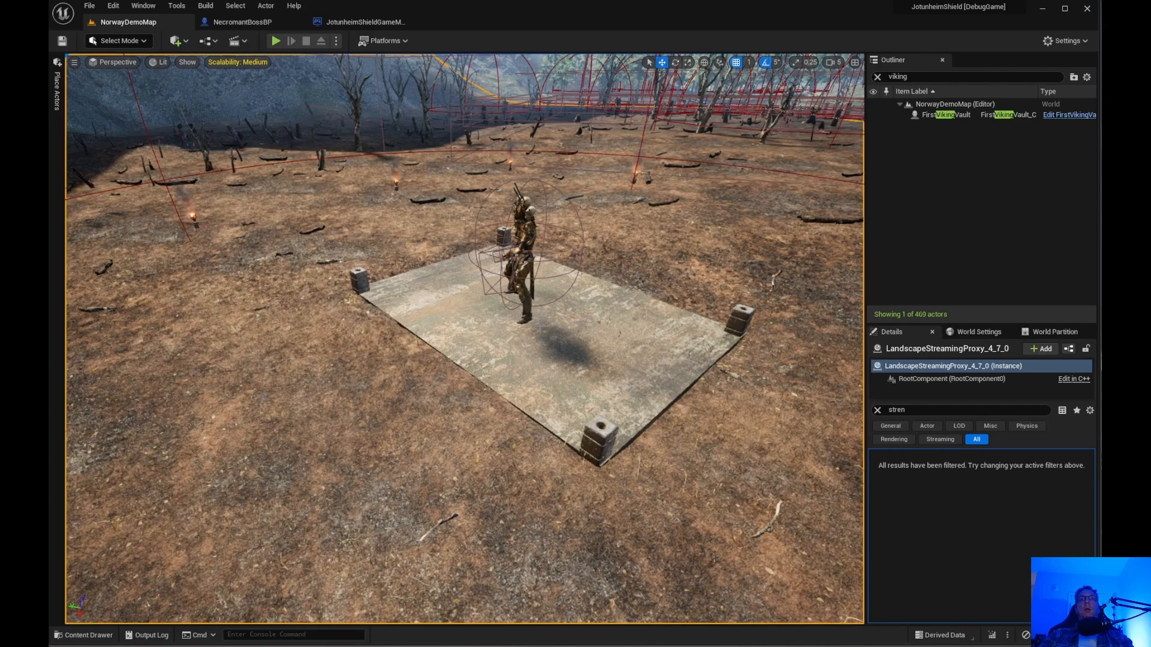
mouse_move(494, 321)
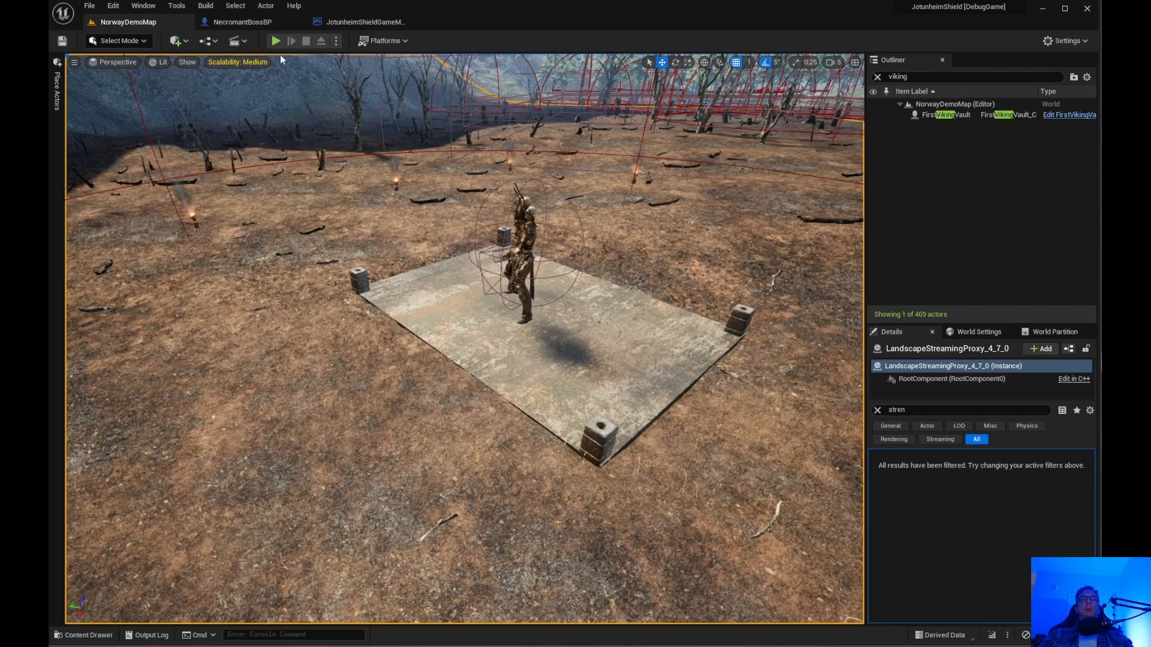
Step: Show NecromantBossBP's Distance Tolerance macro with three Nearly Equal checks feeding AND
left_click(246, 22)
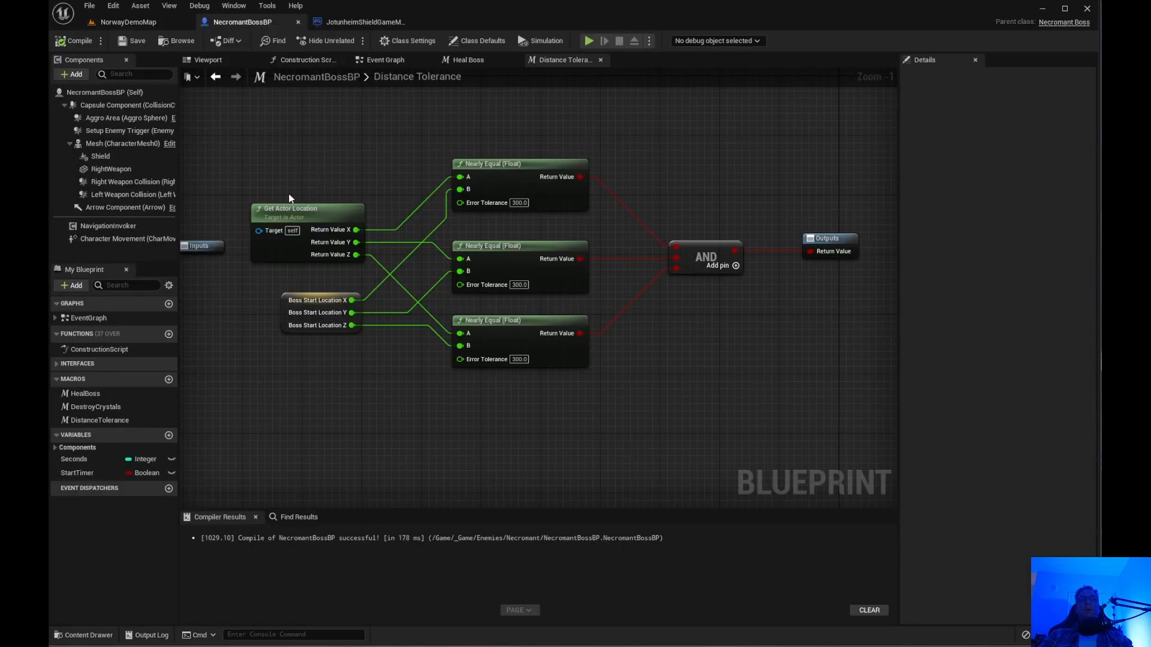
mouse_move(504, 184)
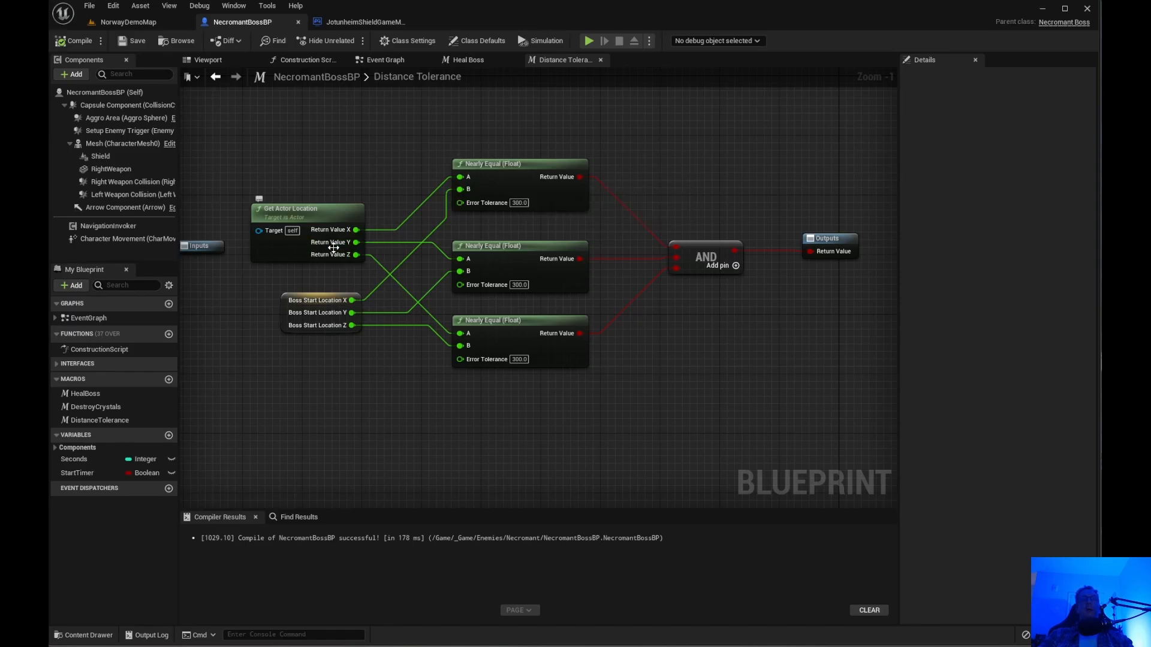
mouse_move(294, 208)
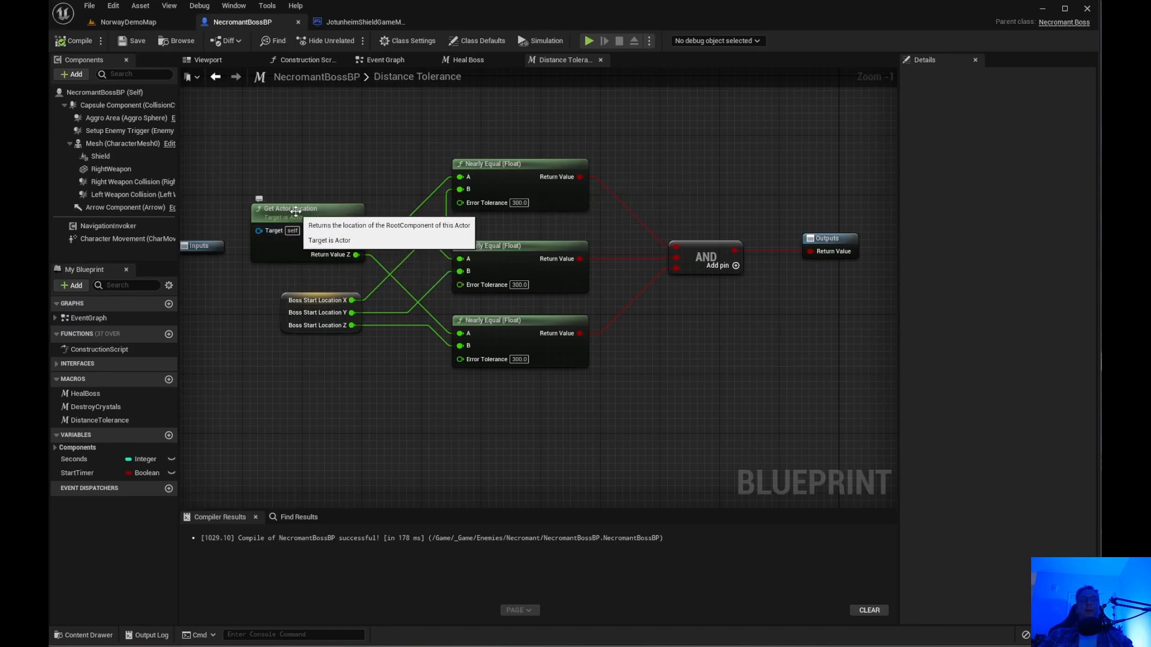
mouse_move(321, 350)
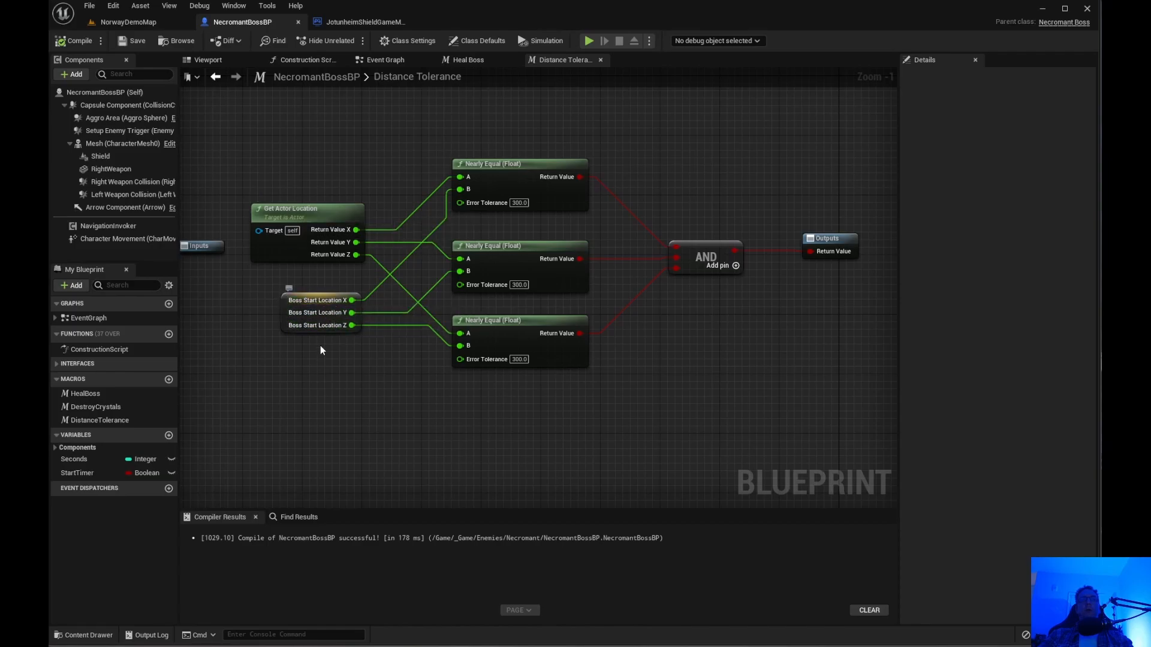
mouse_move(306, 287)
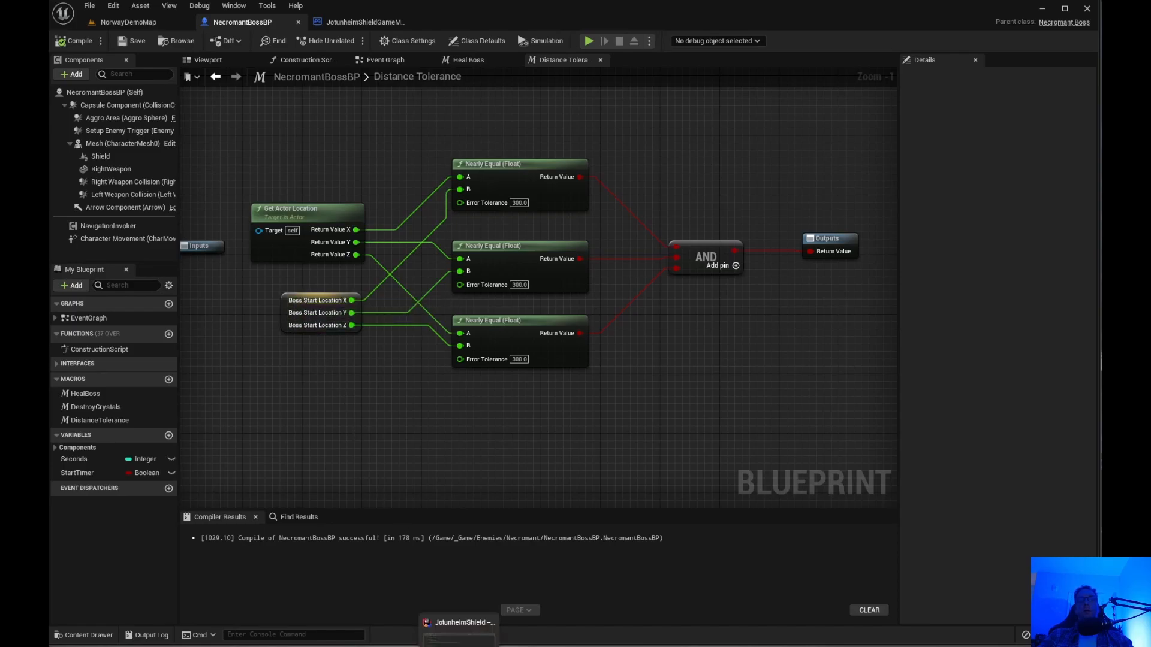
Step: Switch to Rider showing NecromantBoss.cpp, where BeginPlay stores BossStartLocation for the blackboard
left_click(456, 622)
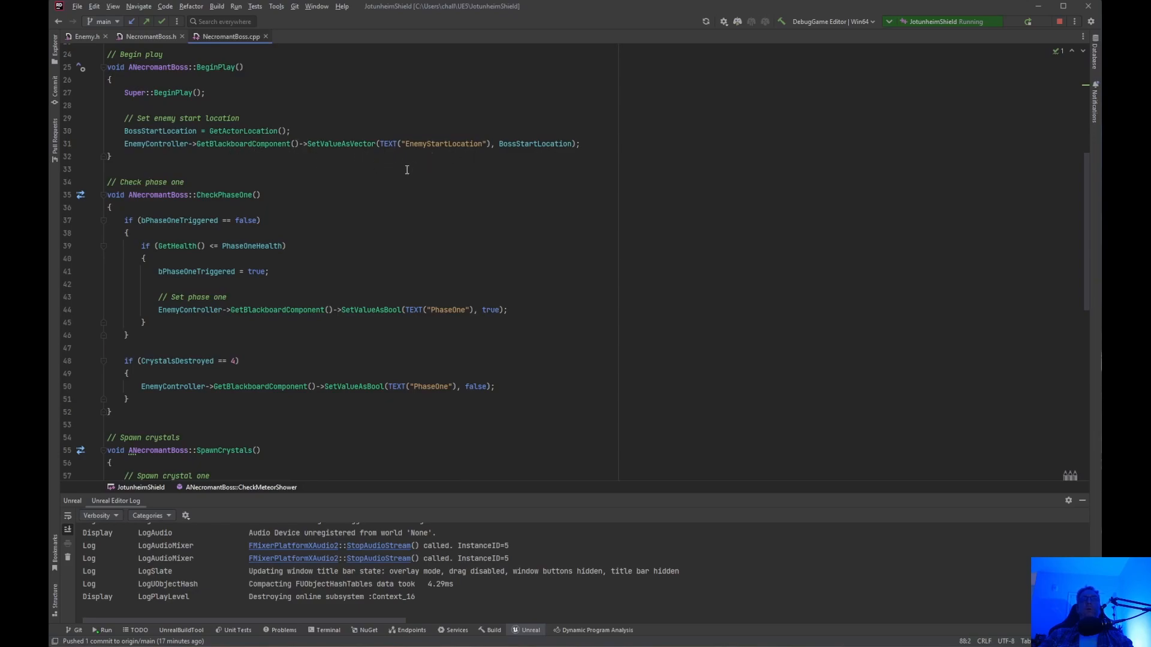
mouse_move(277, 202)
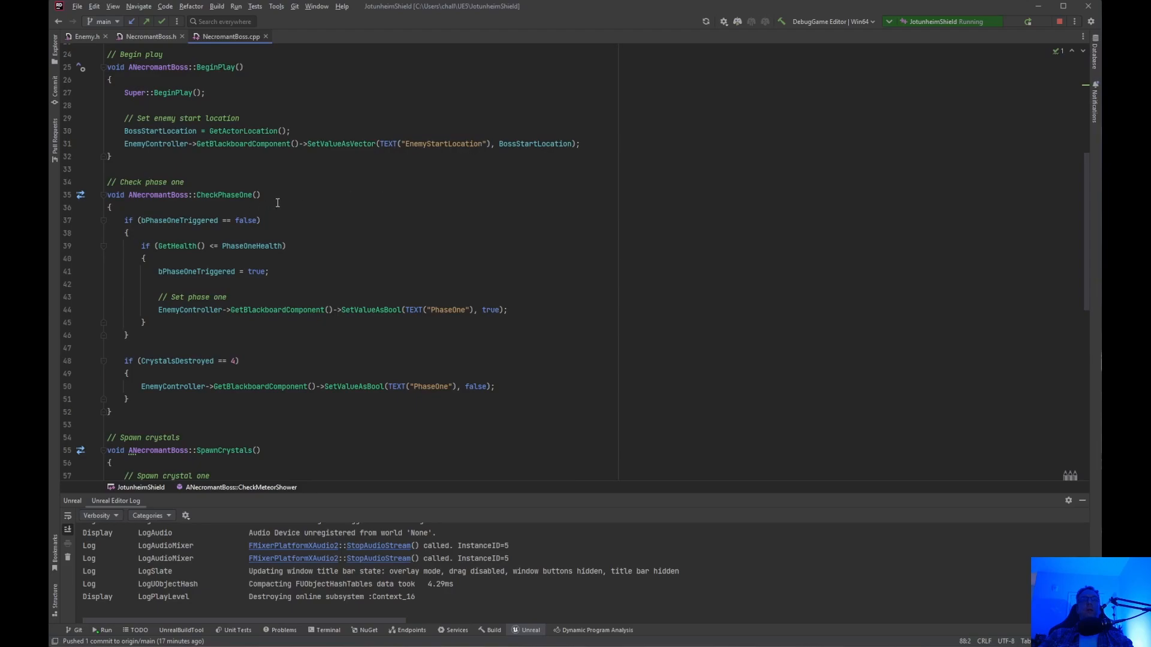
mouse_move(226, 243)
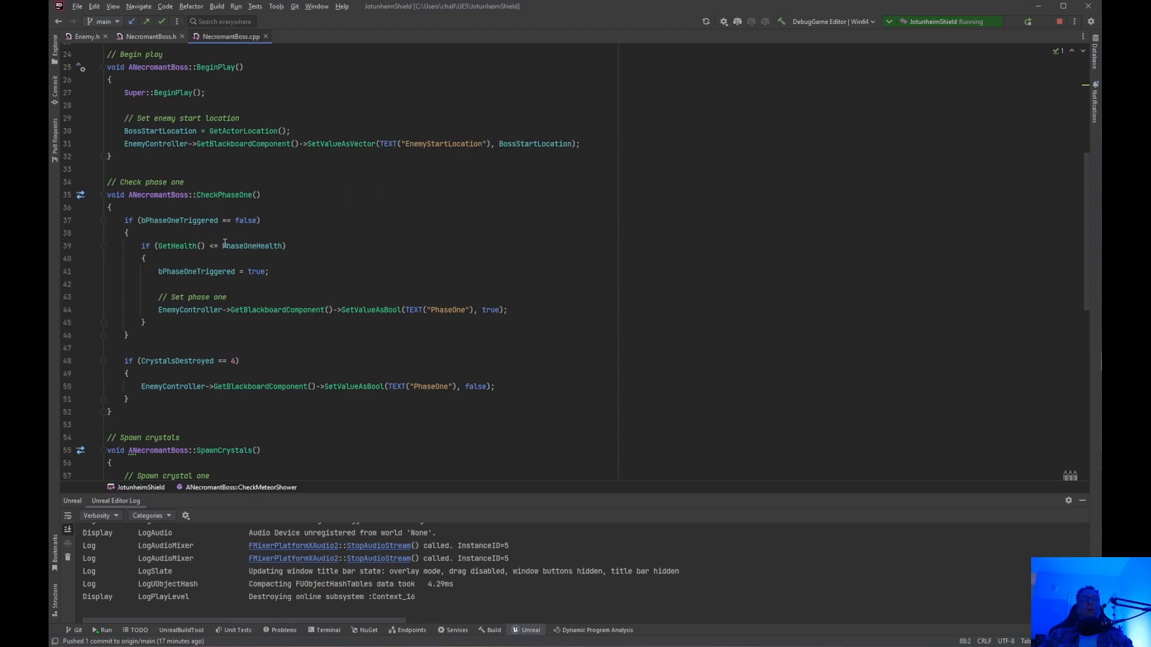
mouse_move(247, 234)
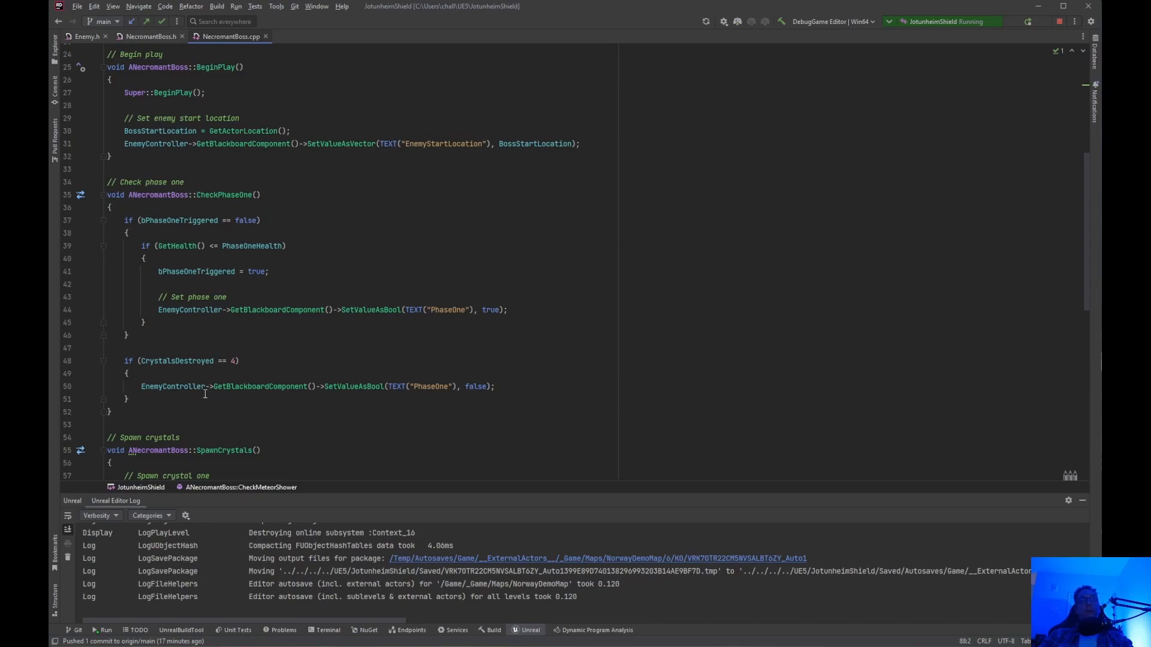
mouse_move(195, 372)
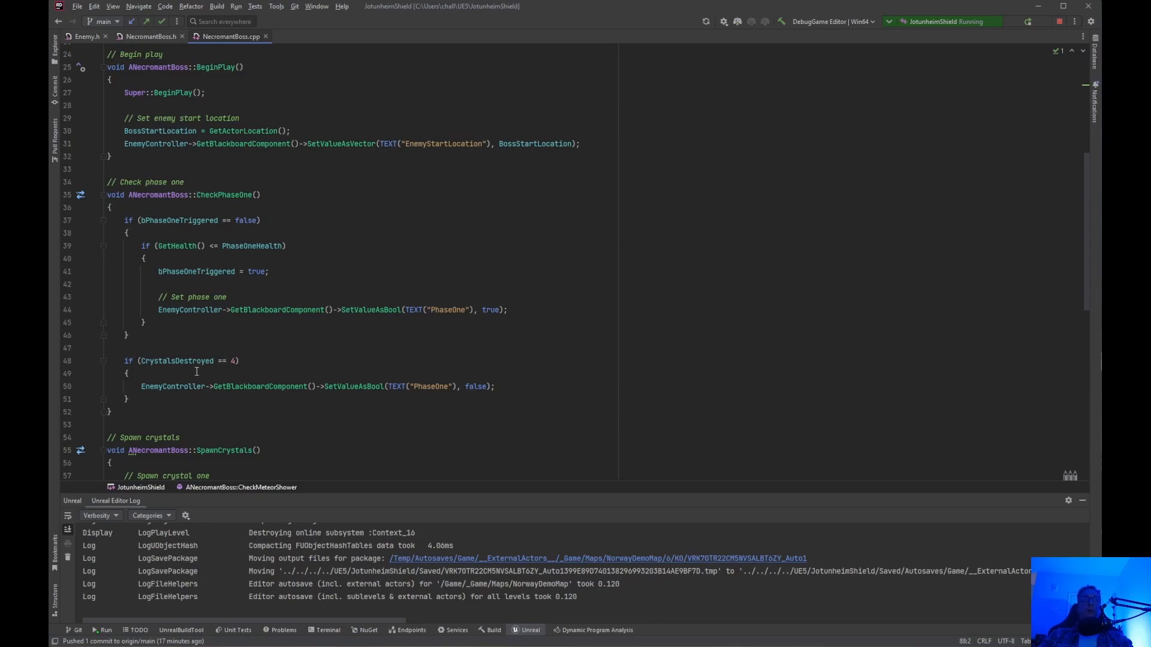
mouse_move(192, 386)
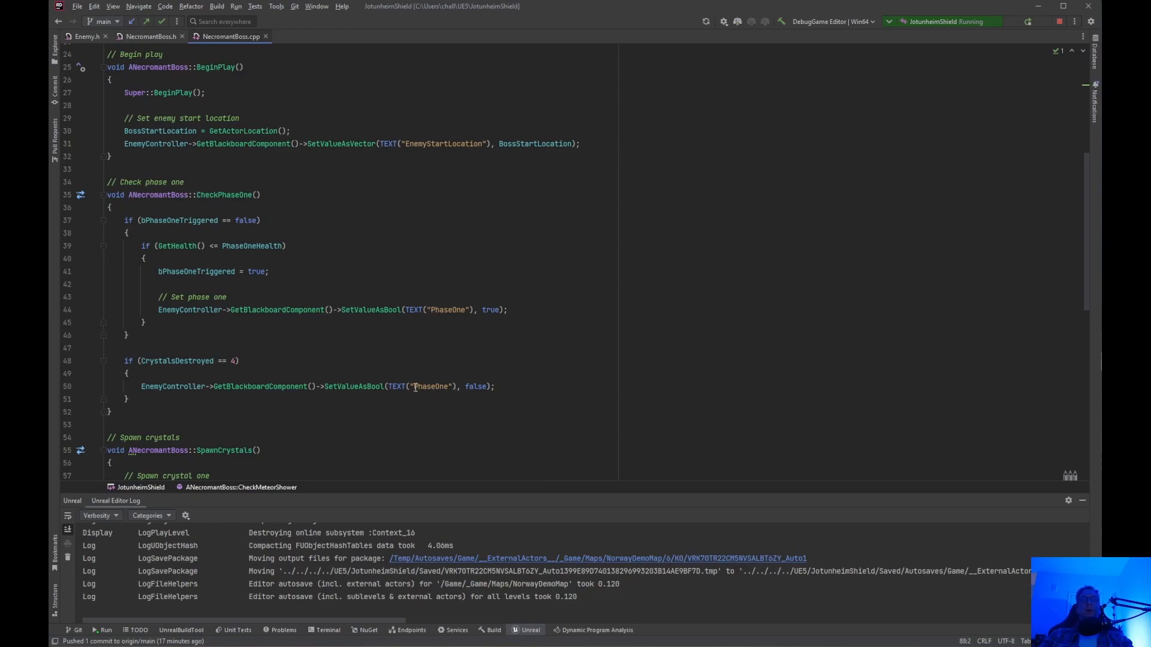
mouse_move(347, 362)
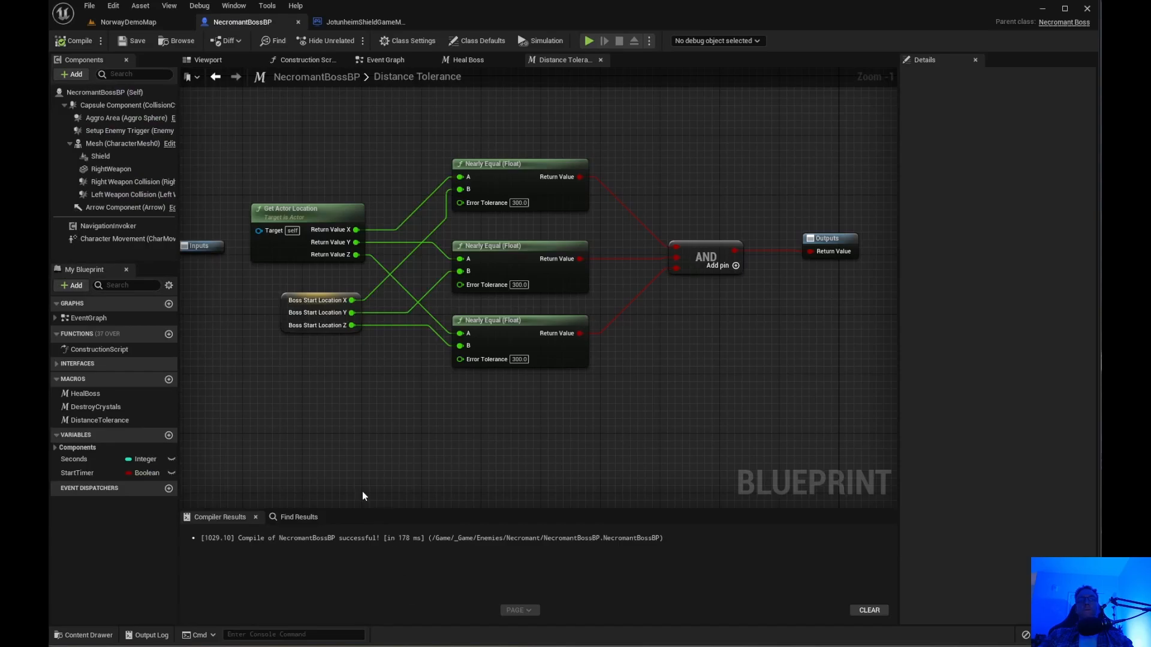
mouse_move(301, 390)
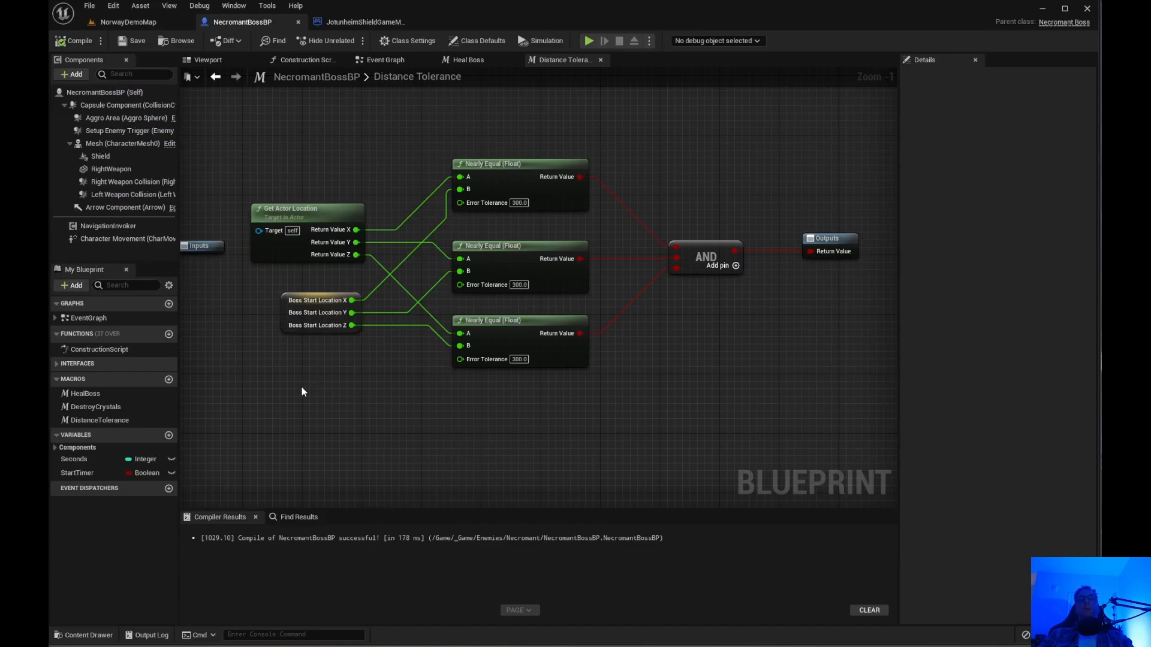
mouse_move(340, 391)
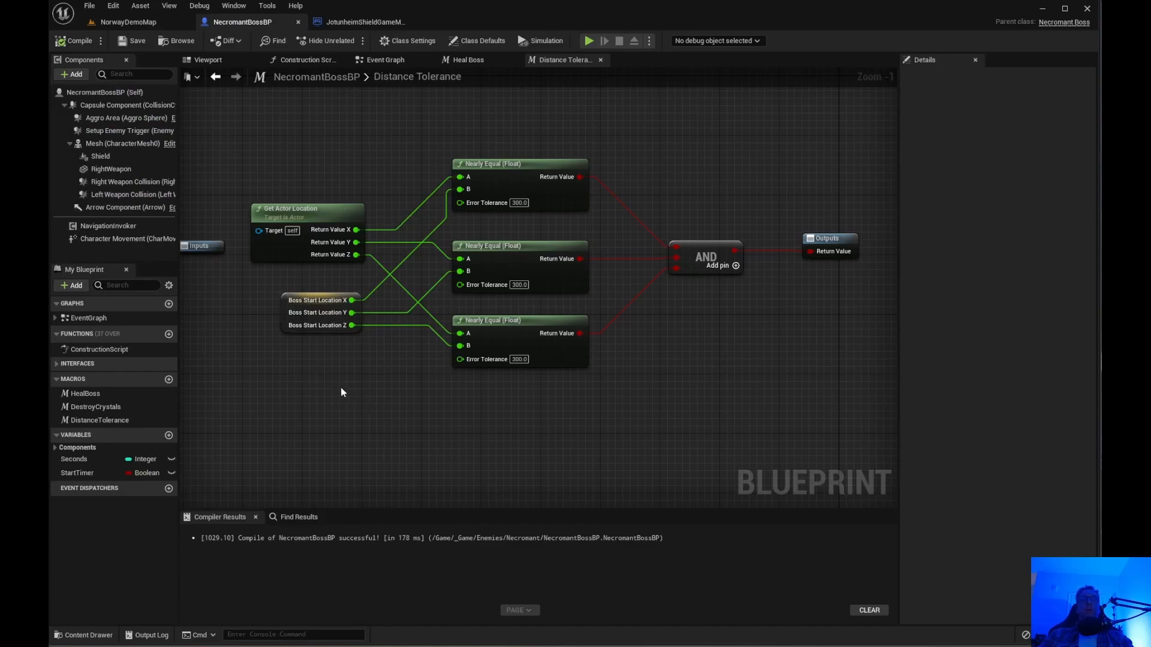
mouse_move(260, 230)
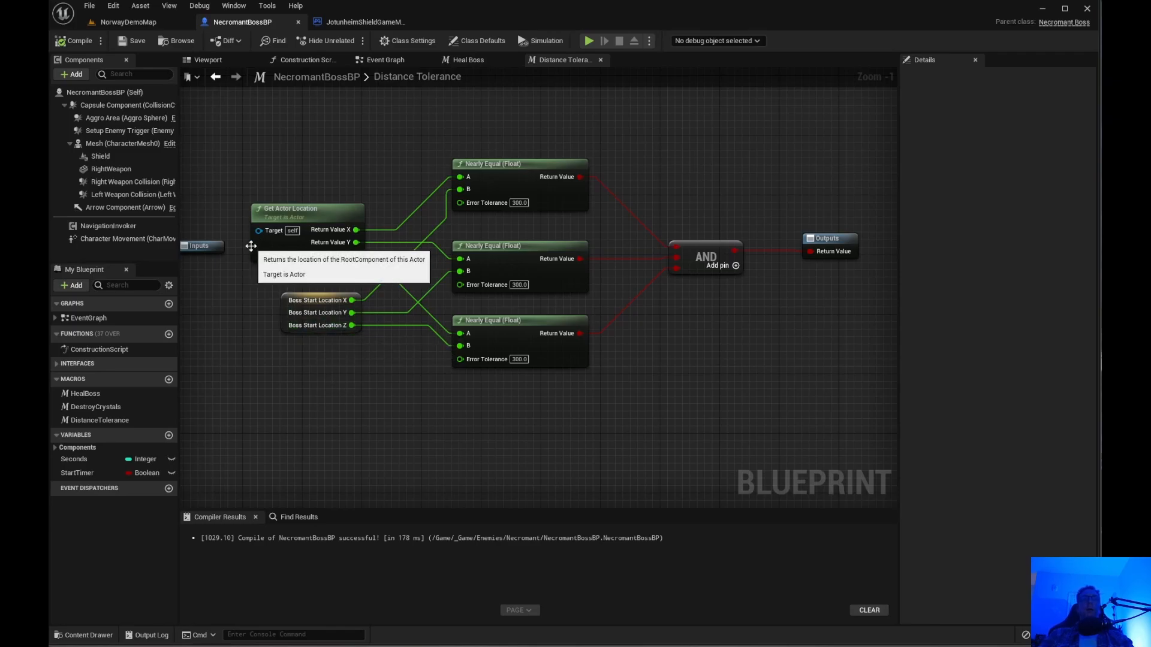
mouse_move(463, 94)
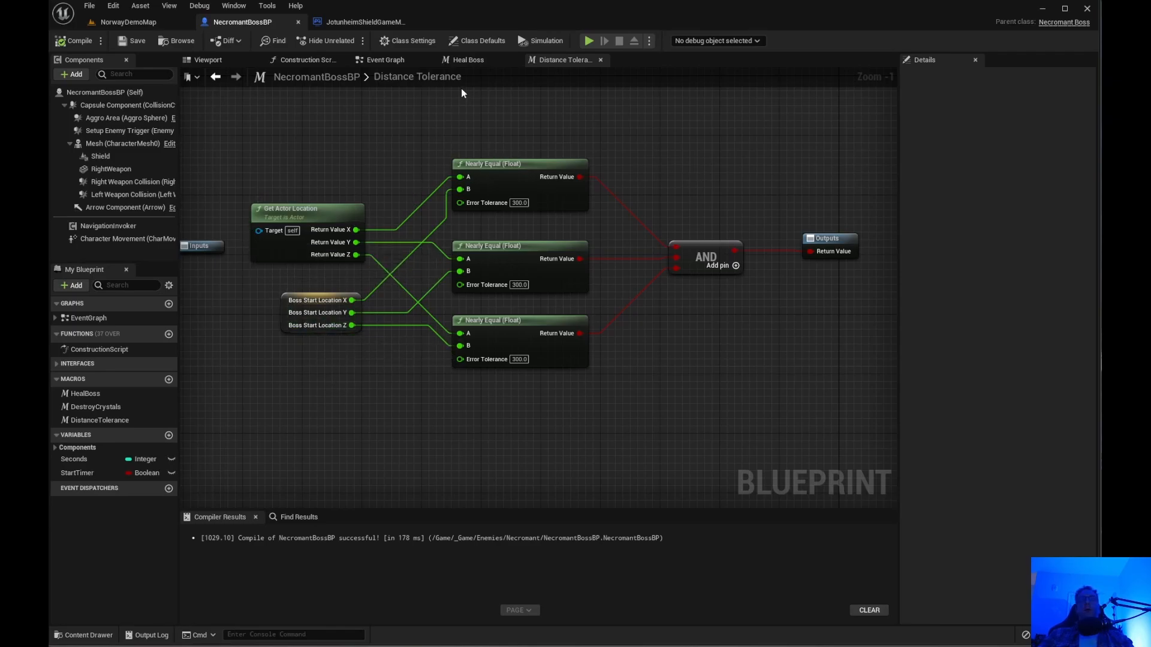
Step: Show NecromantBossBP's Event Graph where Distance Tolerance feeds the branch before Spawn Crystals
left_click(385, 60)
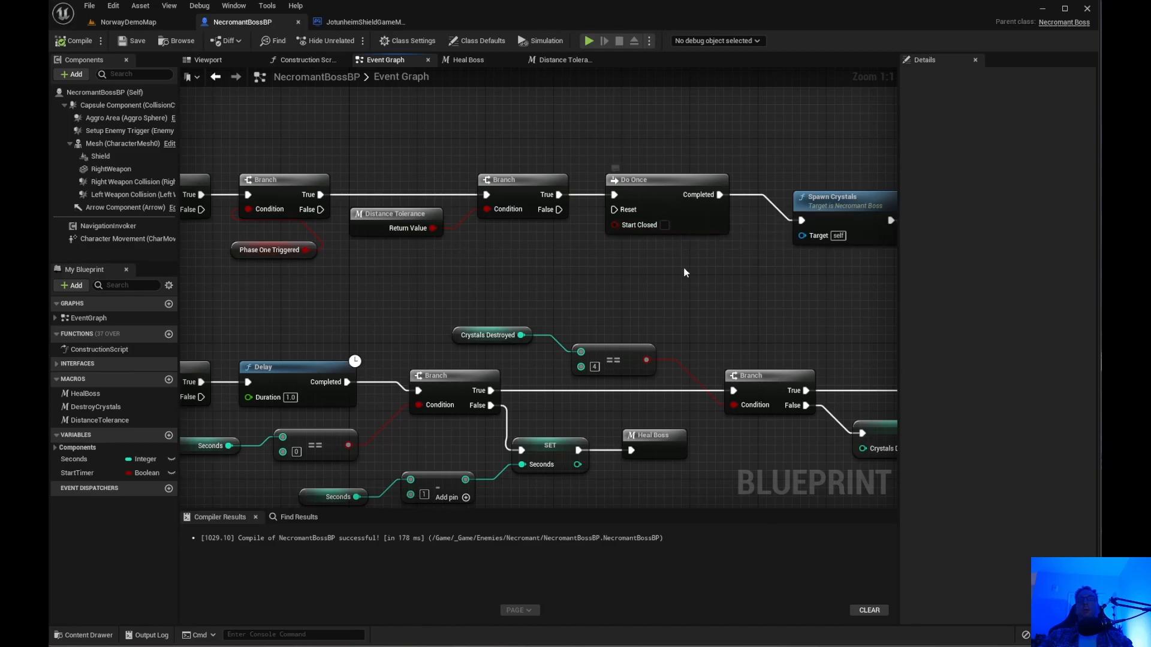
mouse_move(722, 283)
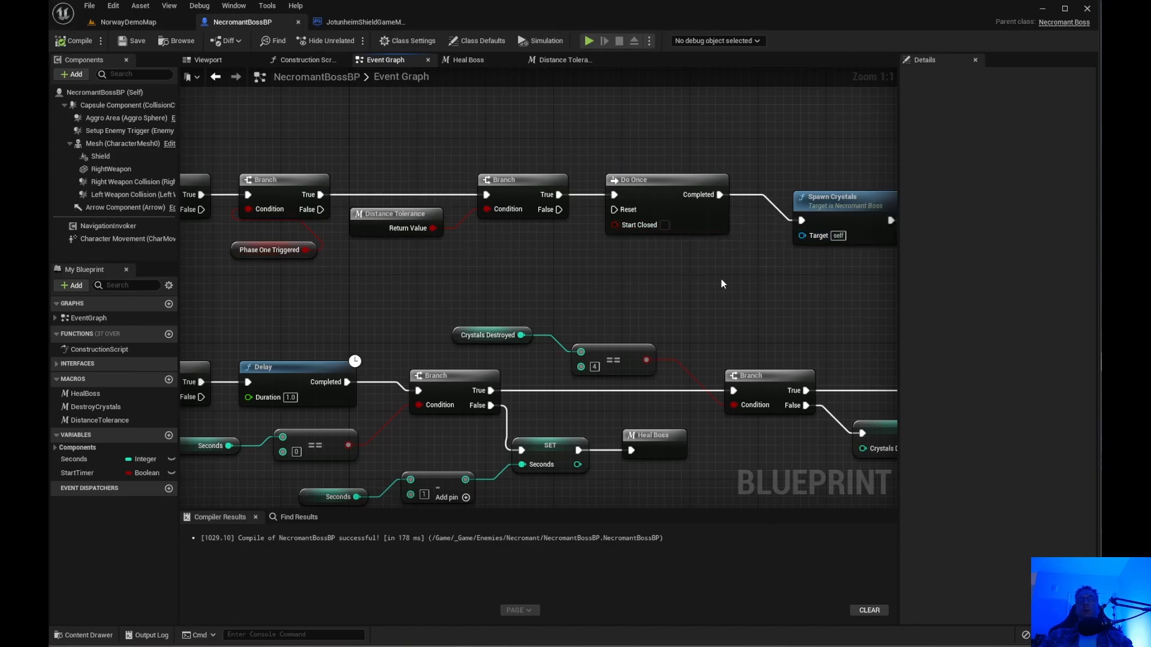
mouse_move(456, 103)
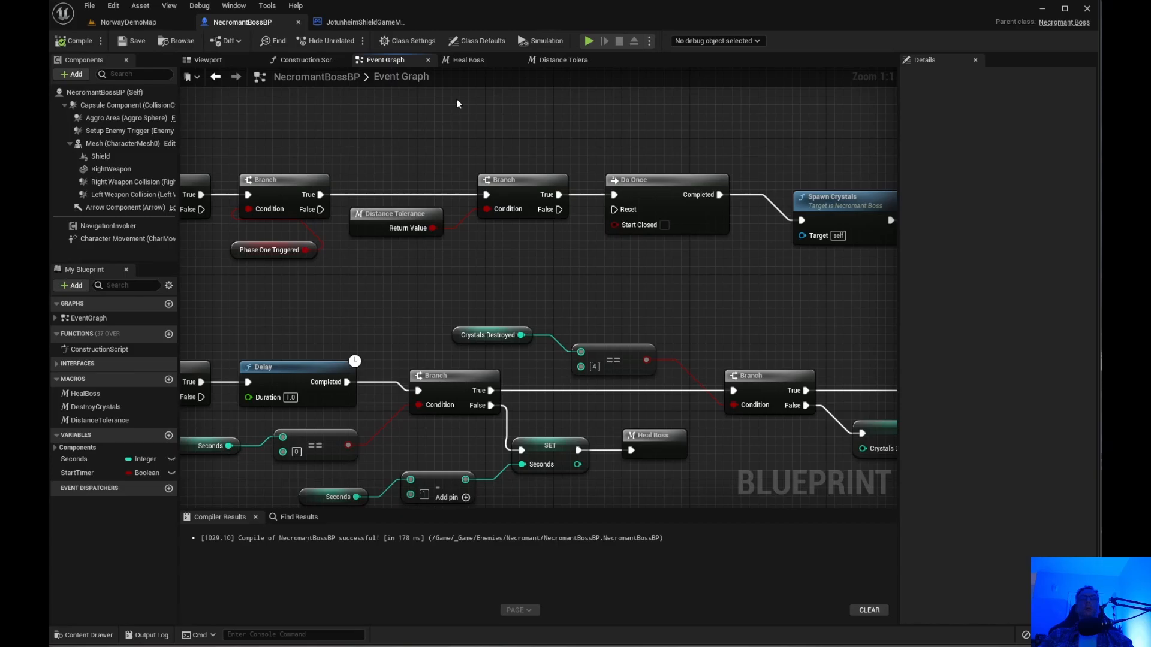
Step: Return to the Distance Tolerance macro graph with its three Nearly Equal axis checks
left_click(563, 60)
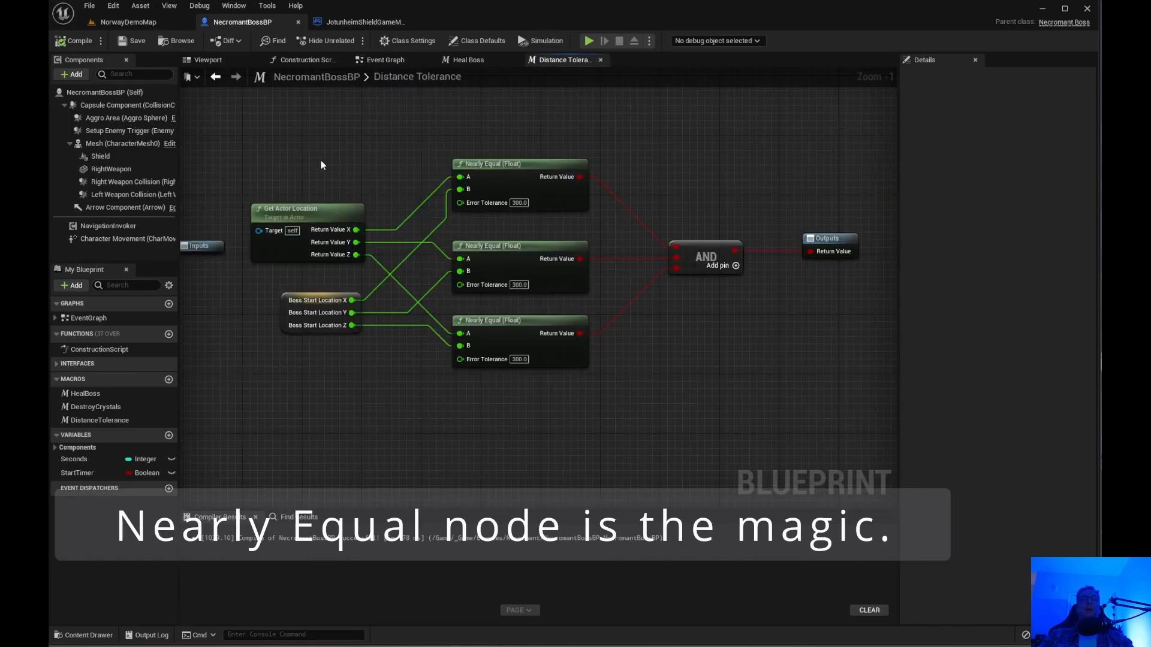
mouse_move(296, 213)
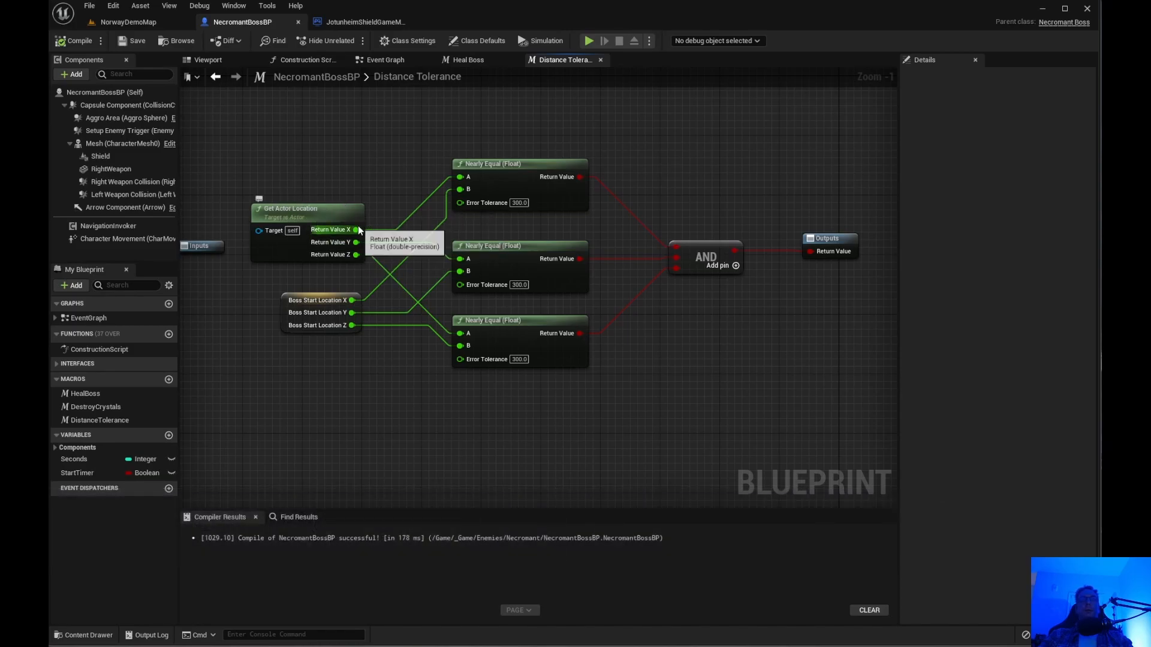
mouse_move(329, 331)
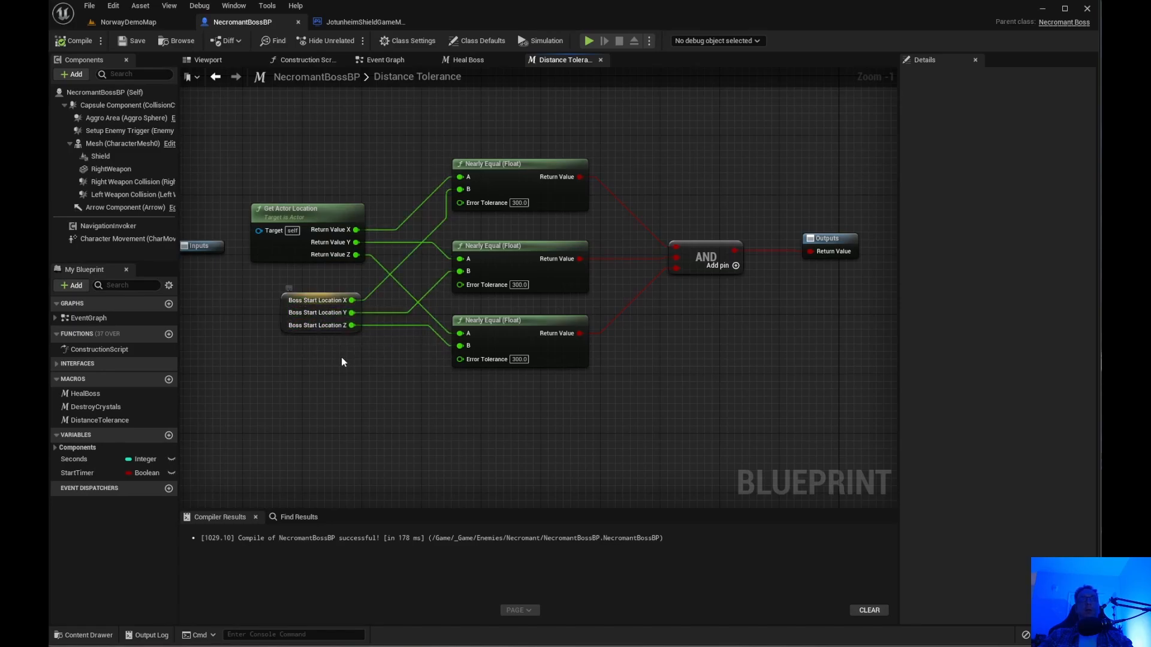
mouse_move(353, 325)
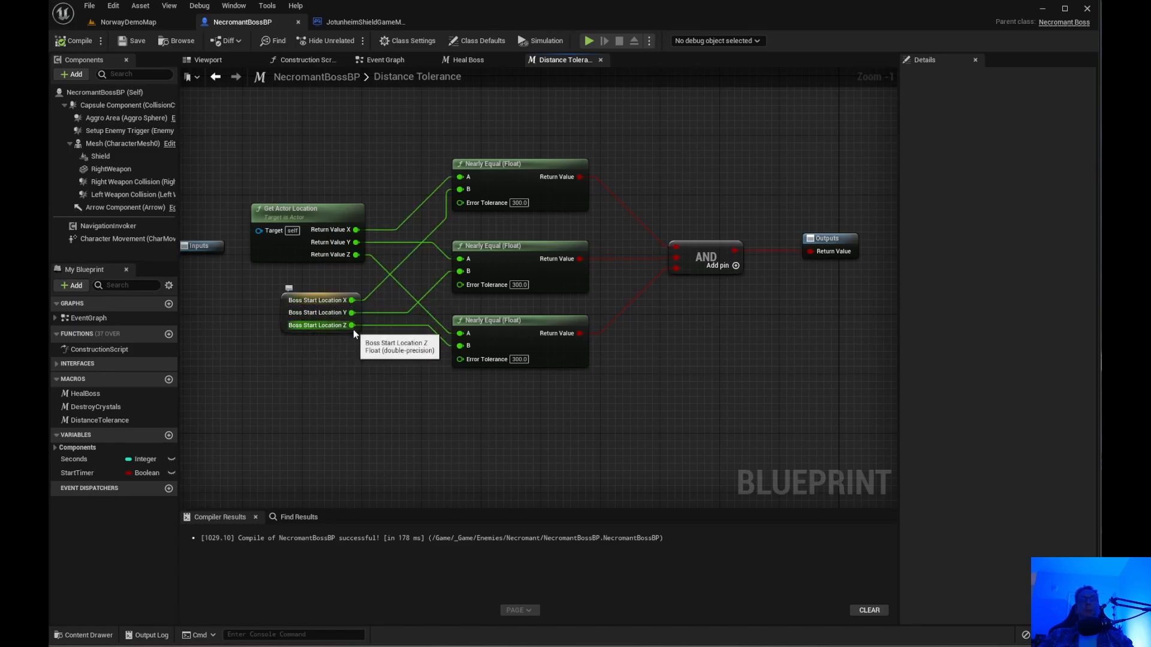
mouse_move(340, 238)
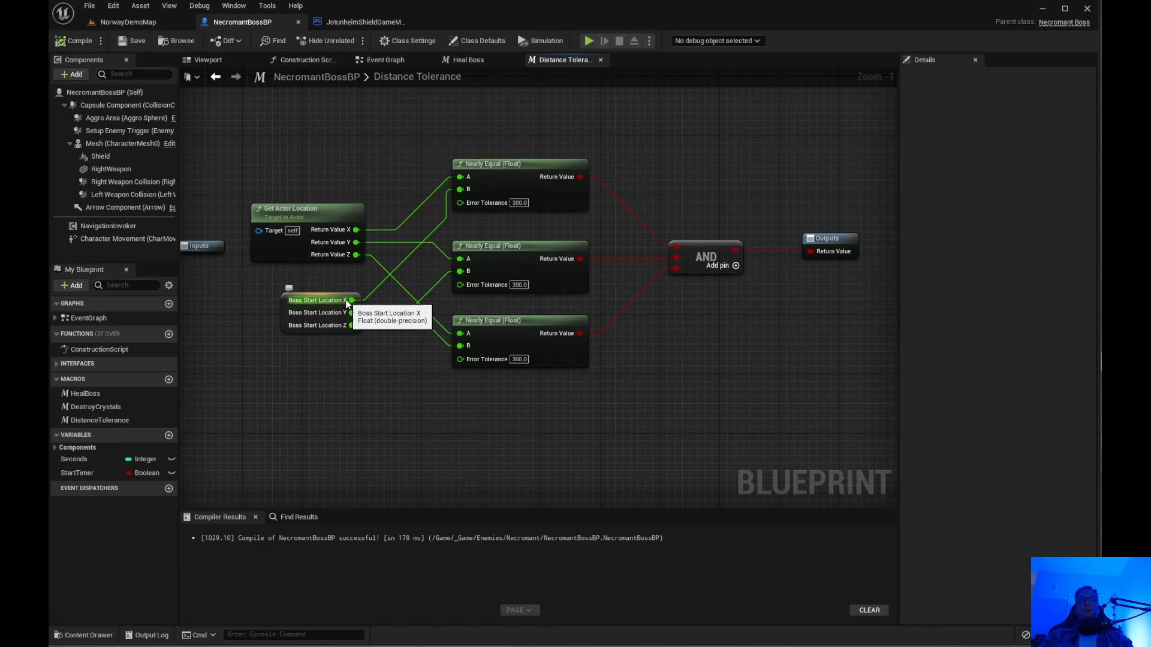
mouse_move(355, 355)
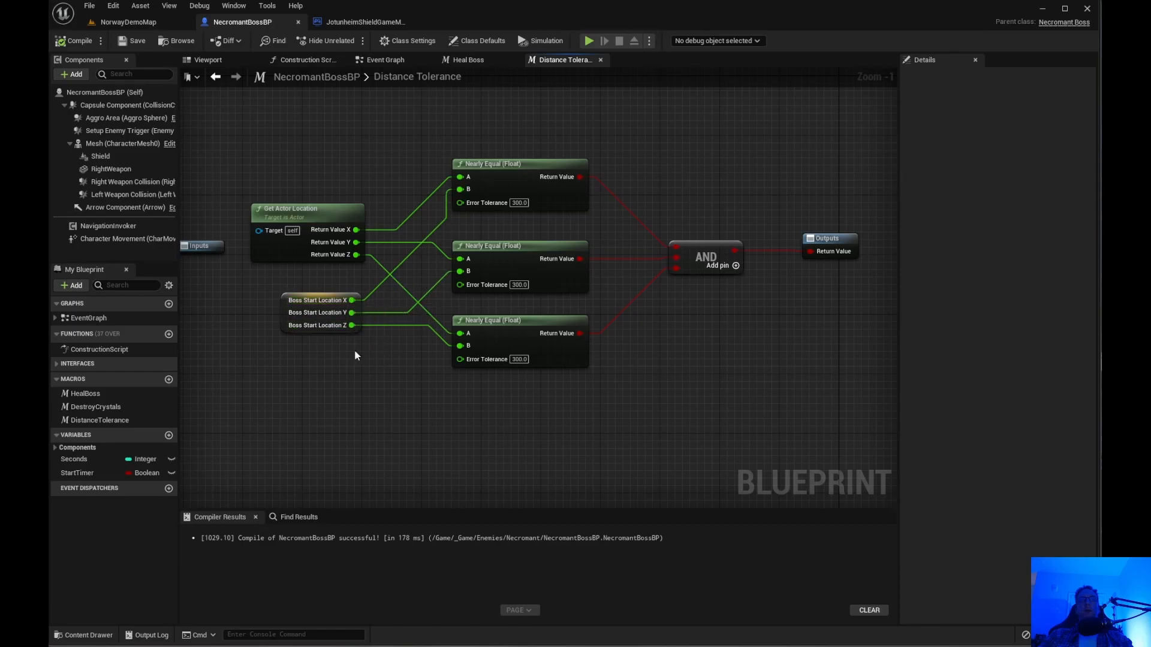
mouse_move(401, 374)
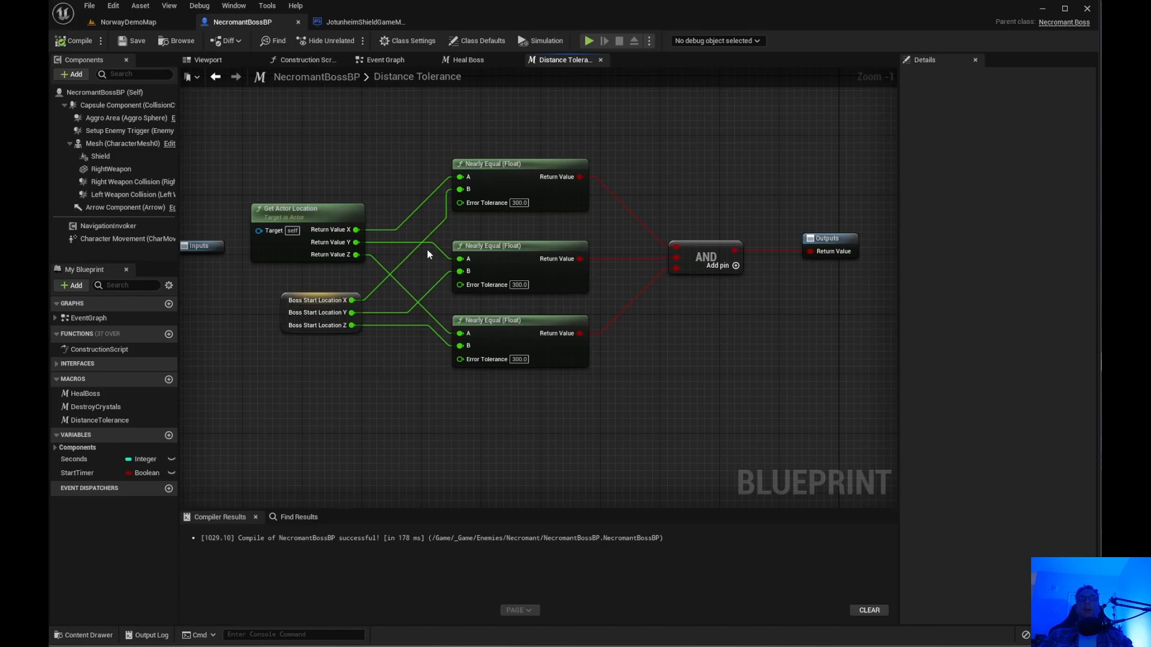
mouse_move(525, 226)
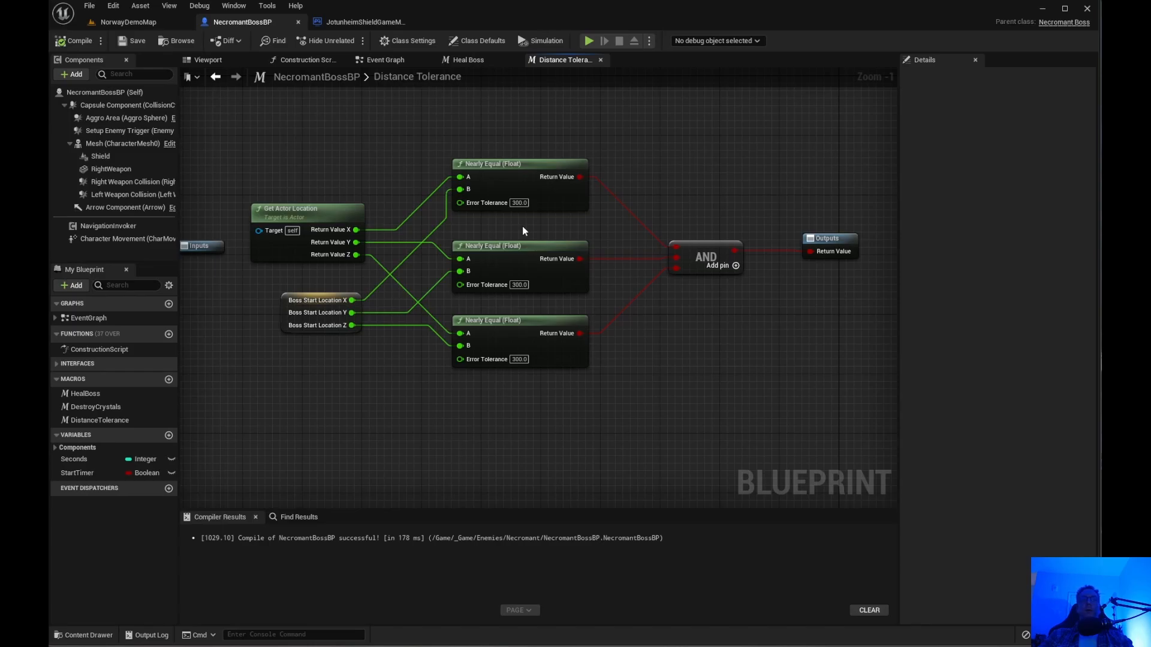
mouse_move(506, 237)
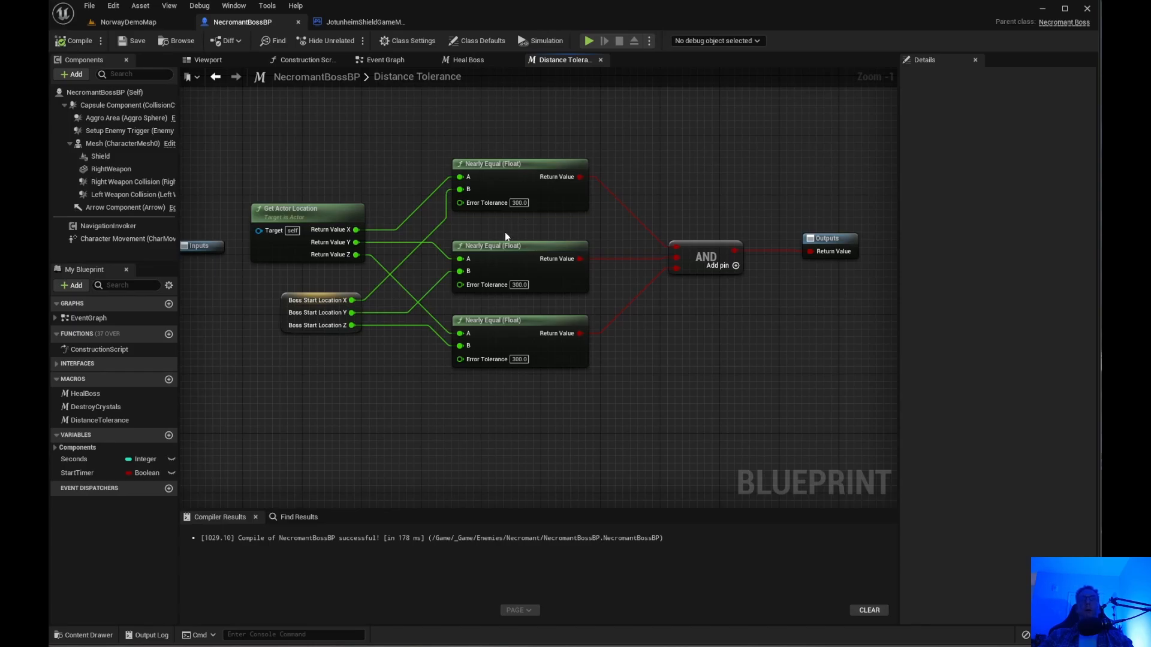
mouse_move(513, 231)
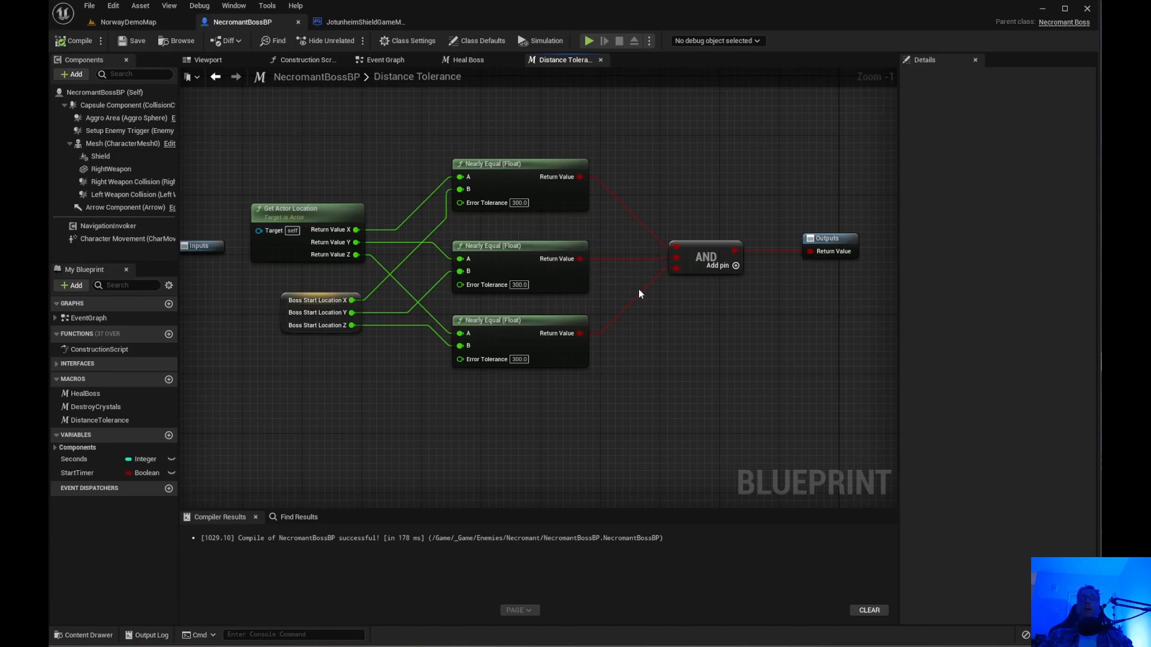
mouse_move(701, 265)
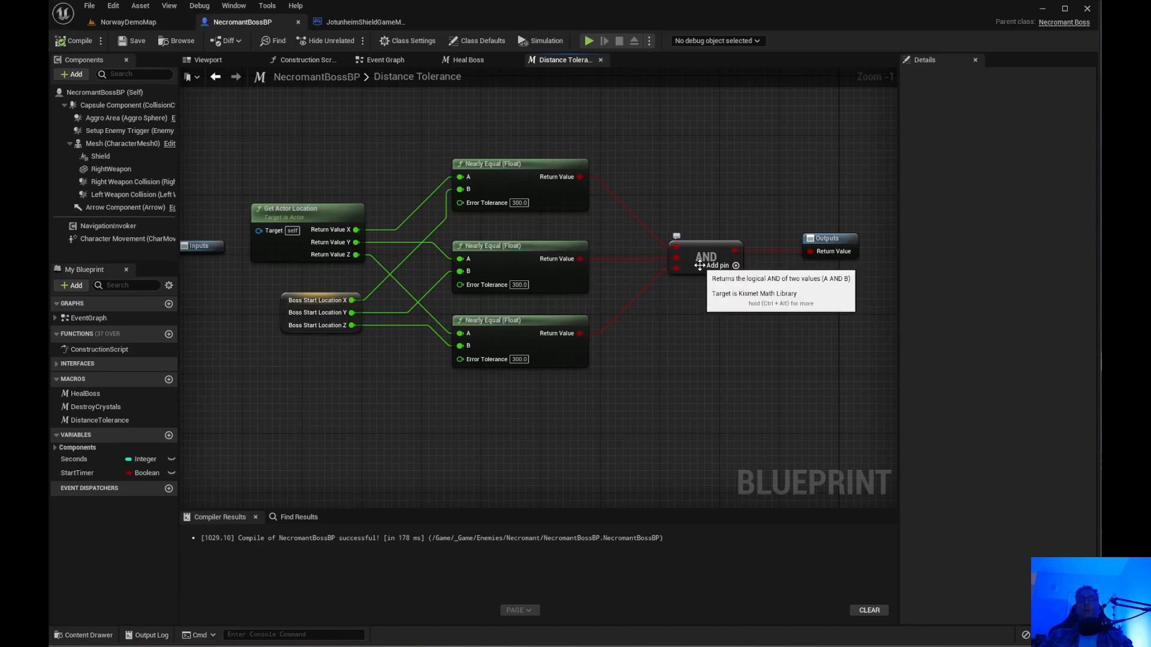
mouse_move(724, 295)
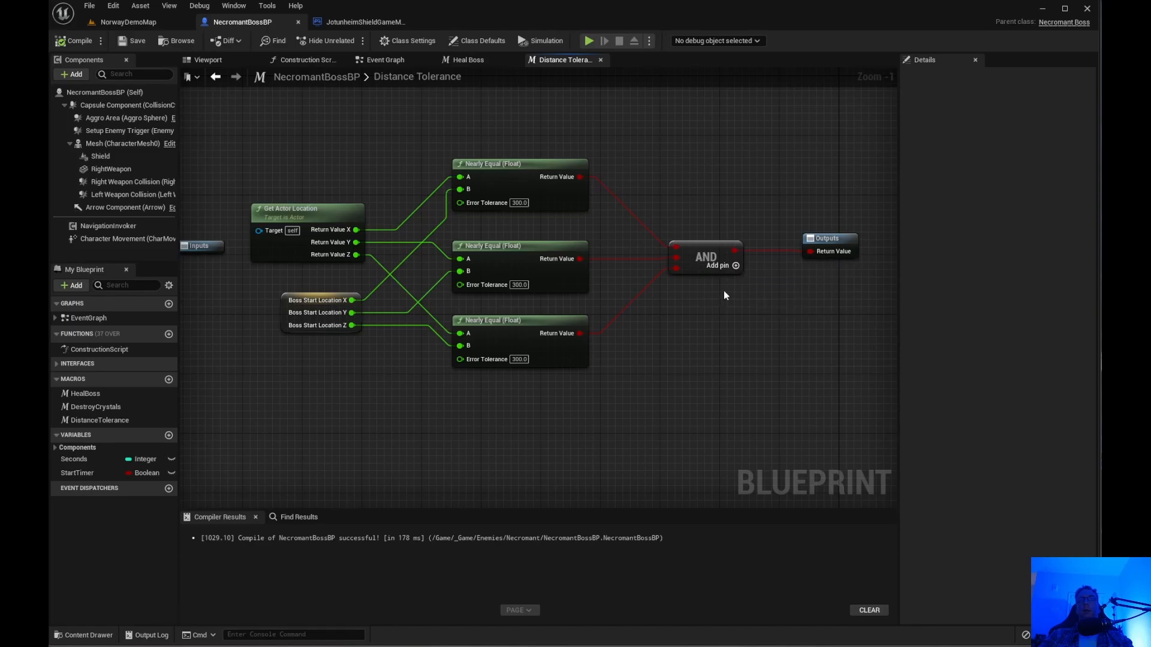
mouse_move(675, 247)
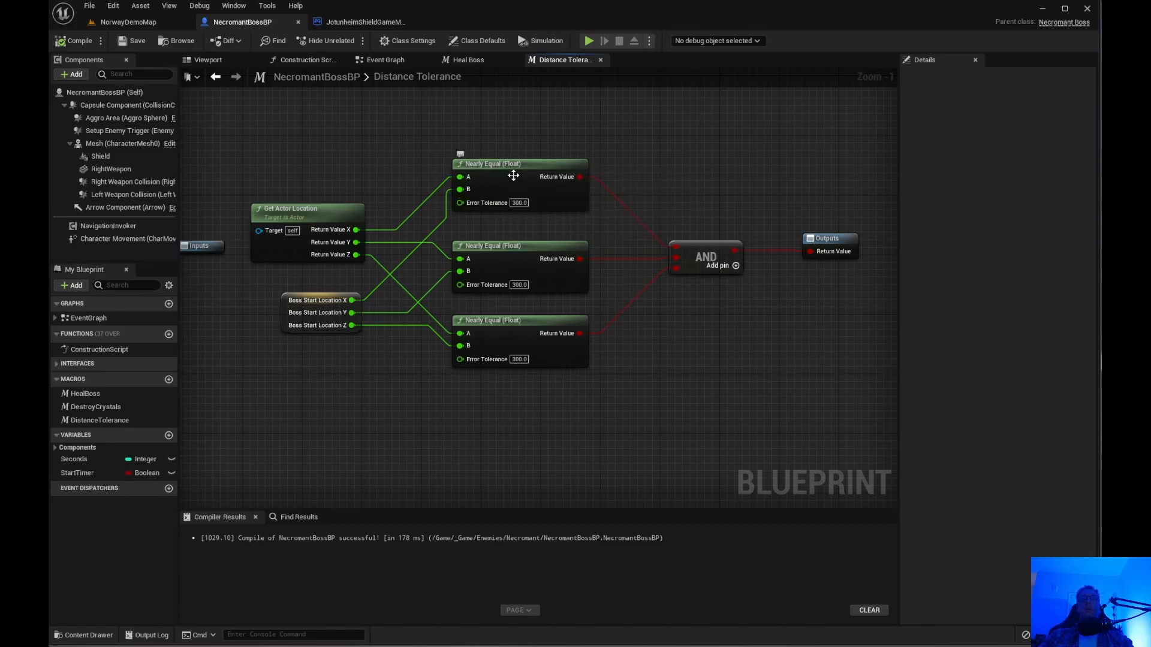
mouse_move(515, 224)
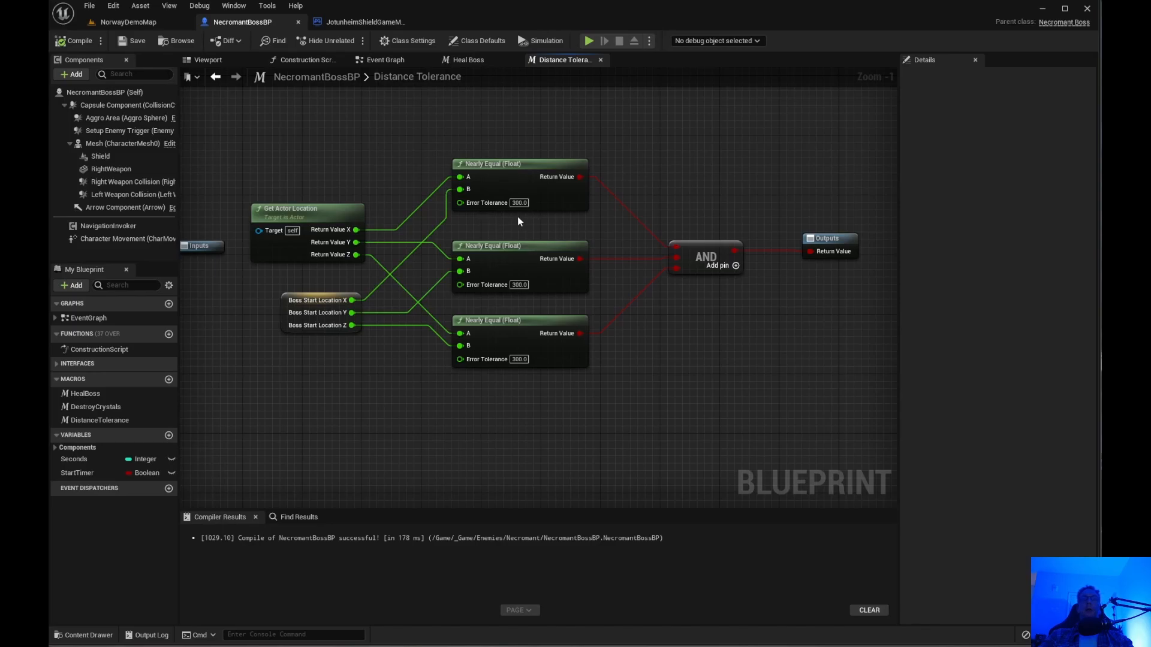
mouse_move(568, 240)
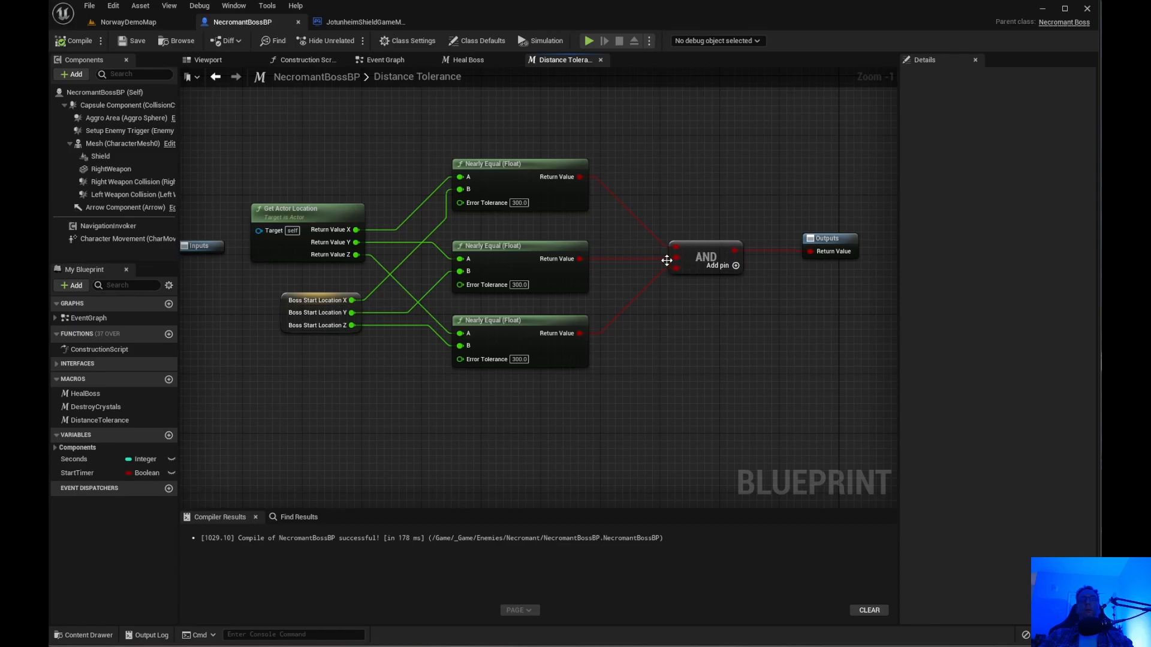
mouse_move(864, 273)
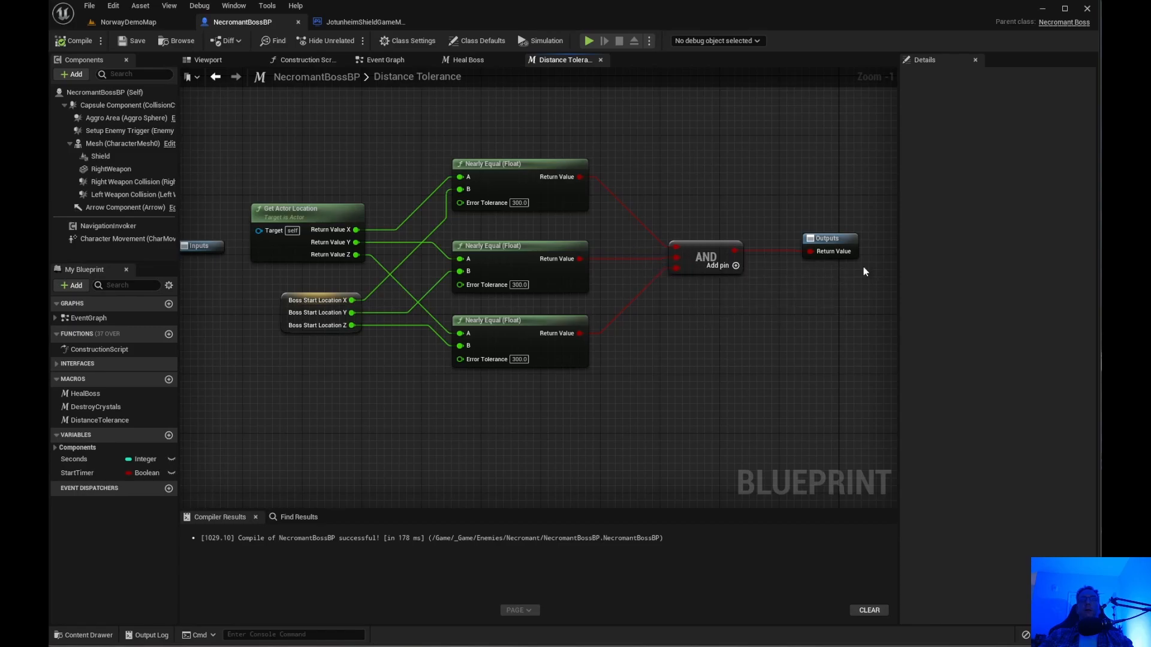
mouse_move(512, 218)
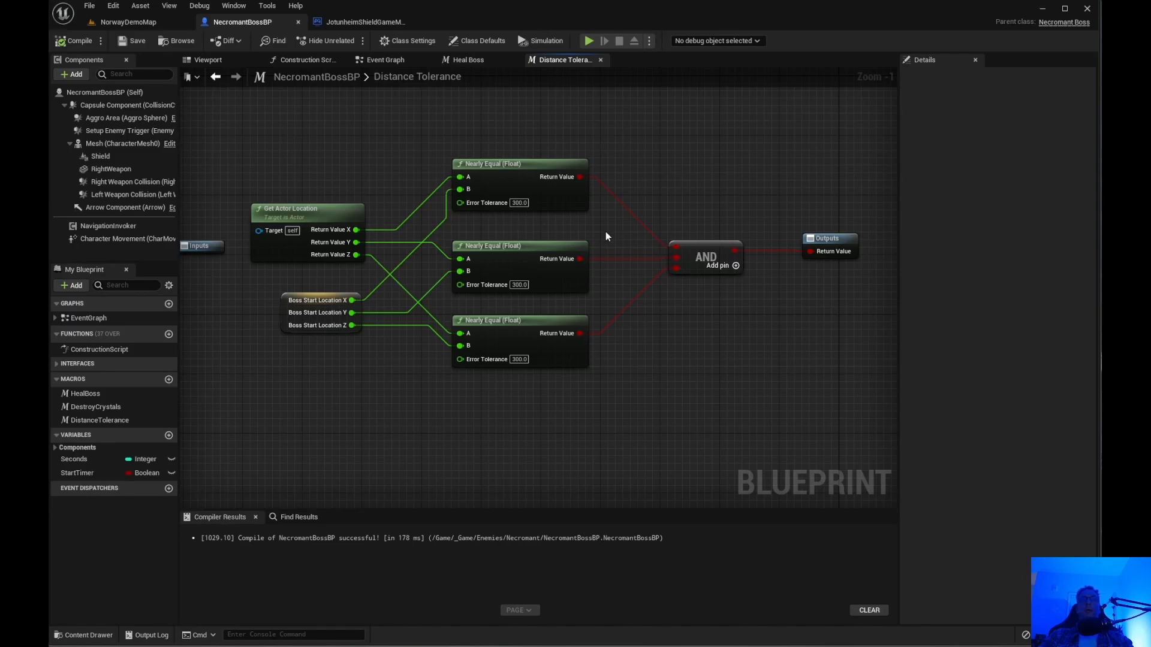
Step: Switch from the macro graph to the NorwayDemoMap level with its torch-lit landscape
left_click(126, 21)
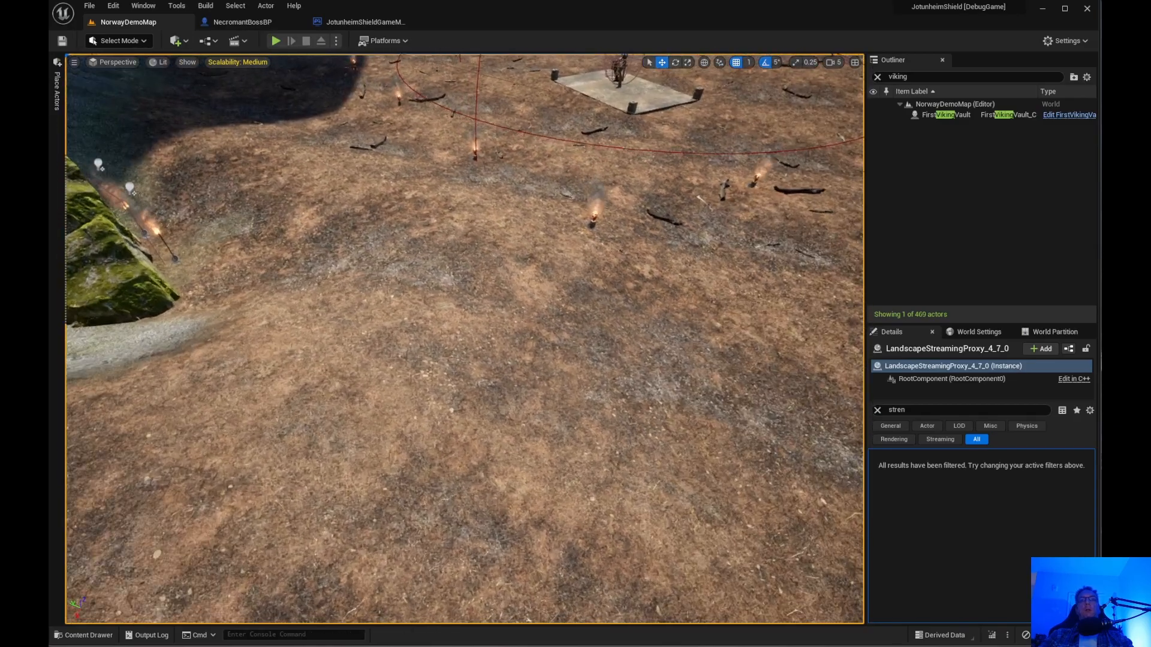
Step: Start a Play From Here session with the viking character on the foggy NorwayDemoMap
right_click(293, 347)
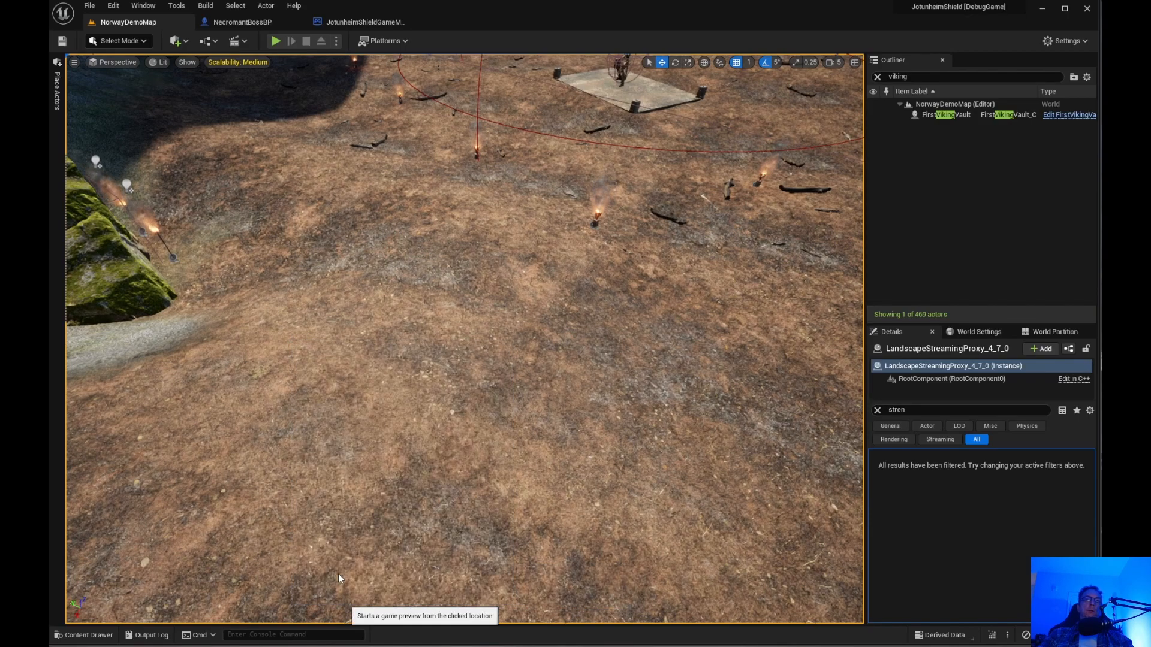
mouse_move(299, 373)
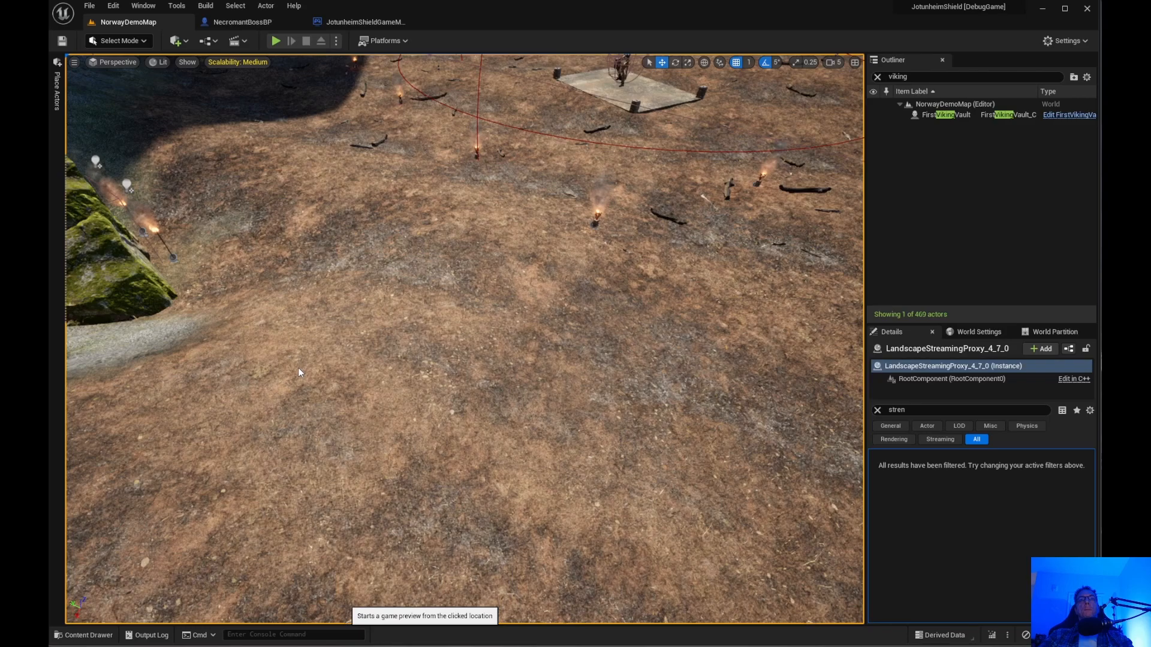
left_click(277, 41)
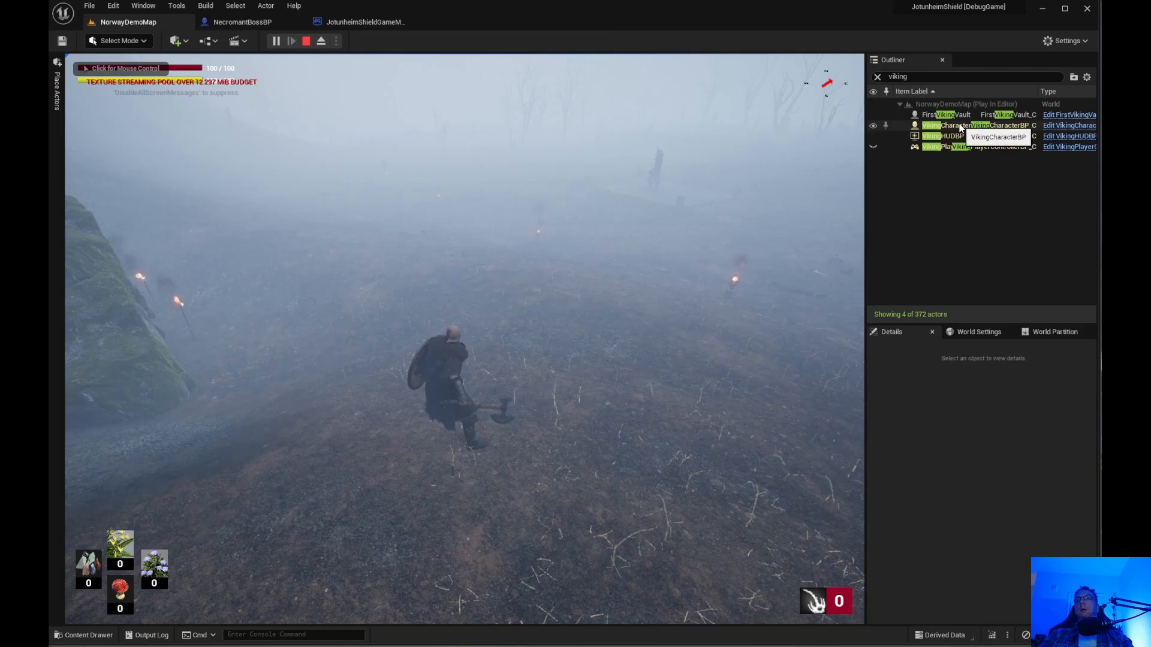
Step: Select the running VikingCharacterBP and set its Strength to 20, matching Max Strength
left_click(947, 125)
type("stren")
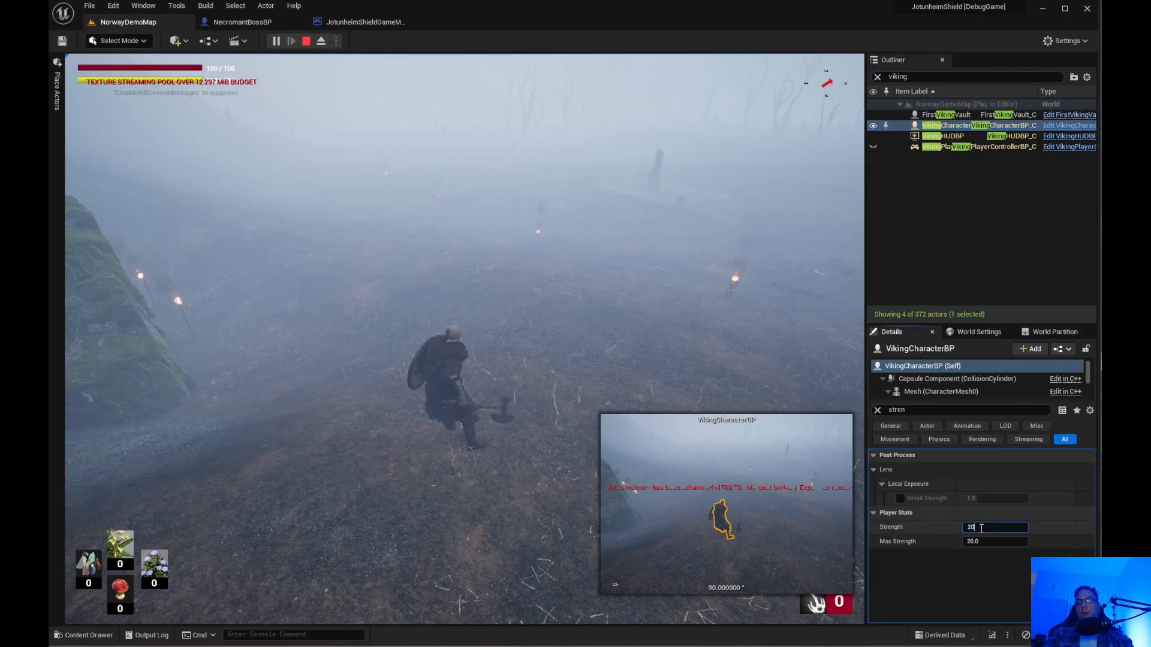
key("Enter")
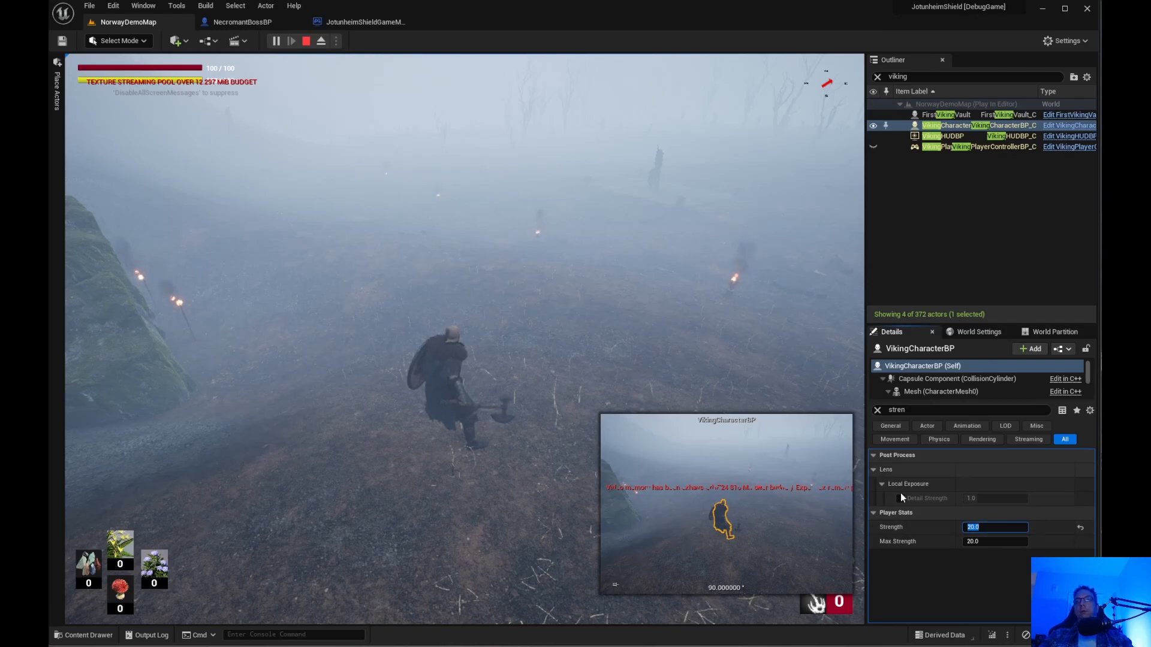
mouse_move(616, 325)
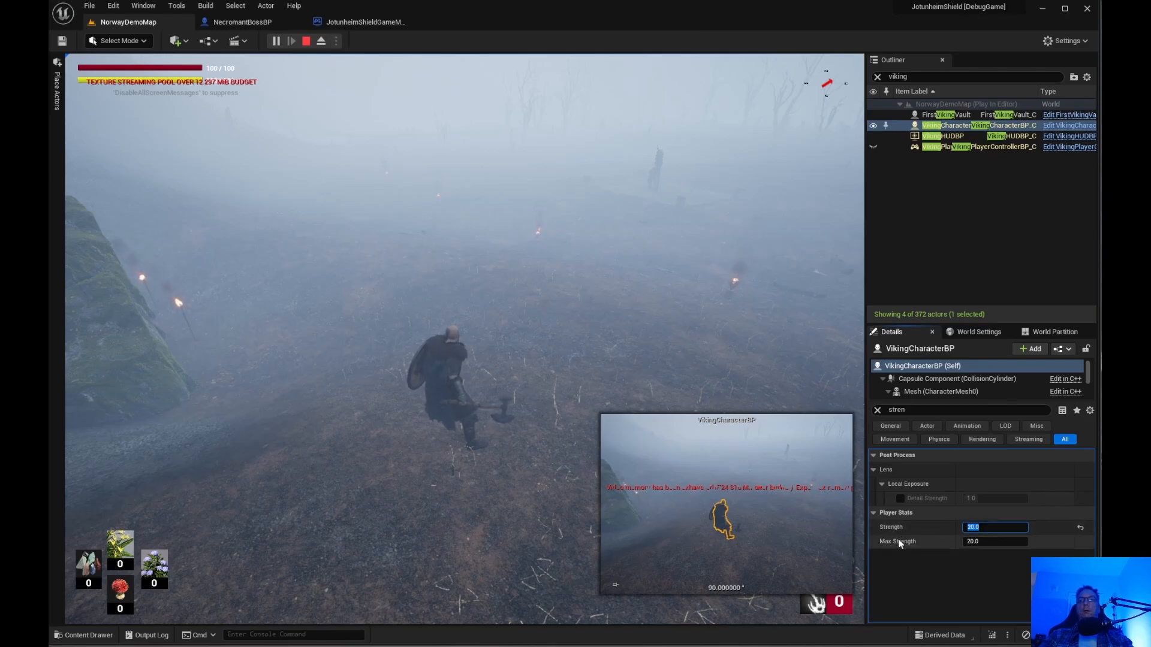
mouse_move(897, 541)
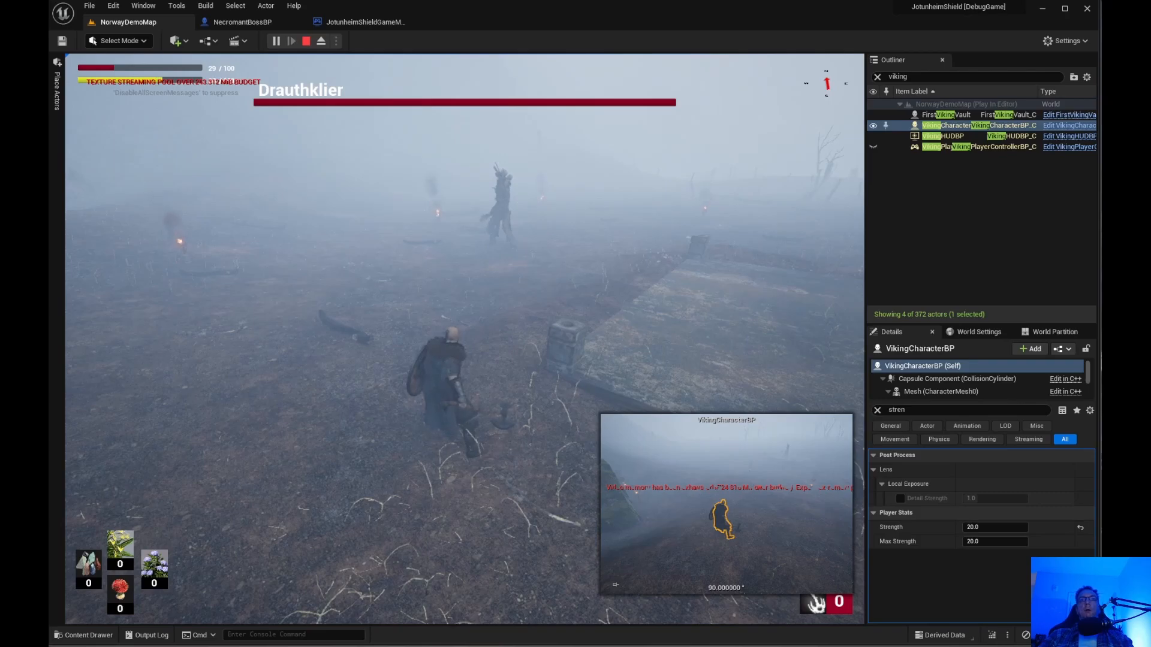
Step: After fighting the Drauthklier boss, stop the play-in-editor session
left_click(306, 41)
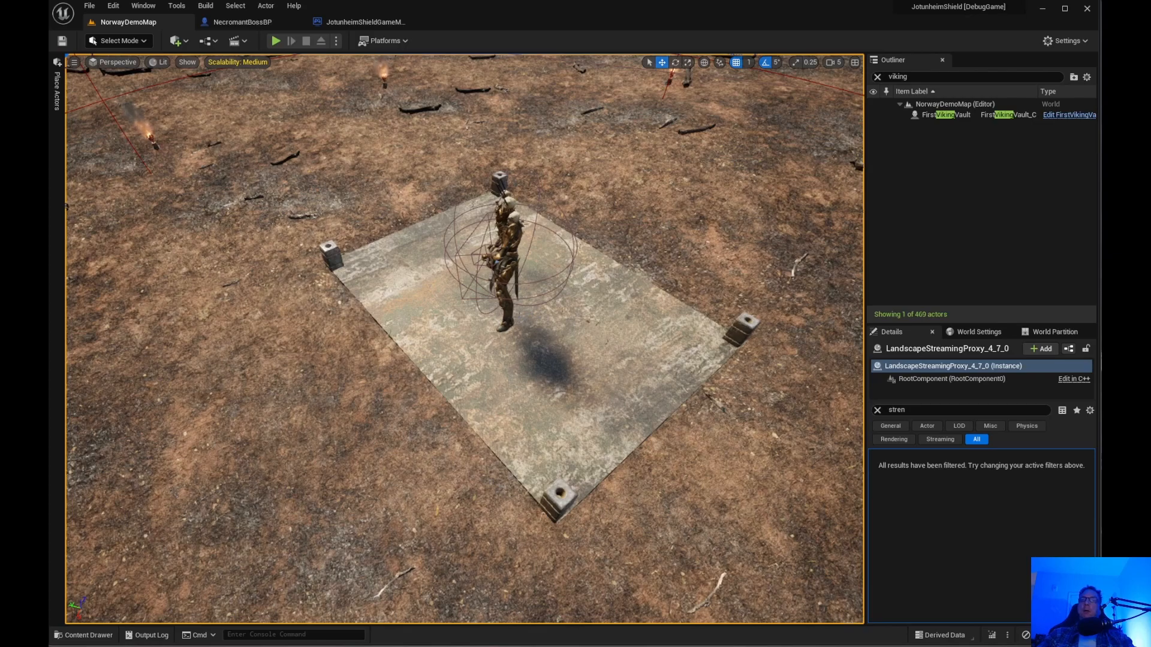
mouse_move(510, 312)
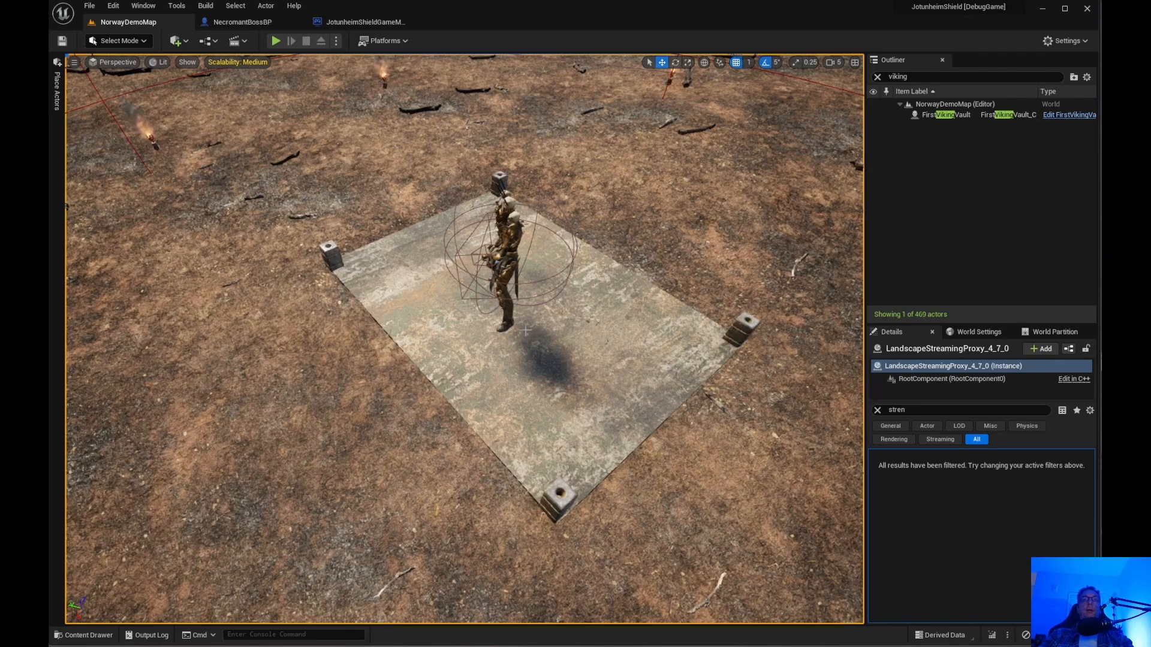
mouse_move(483, 361)
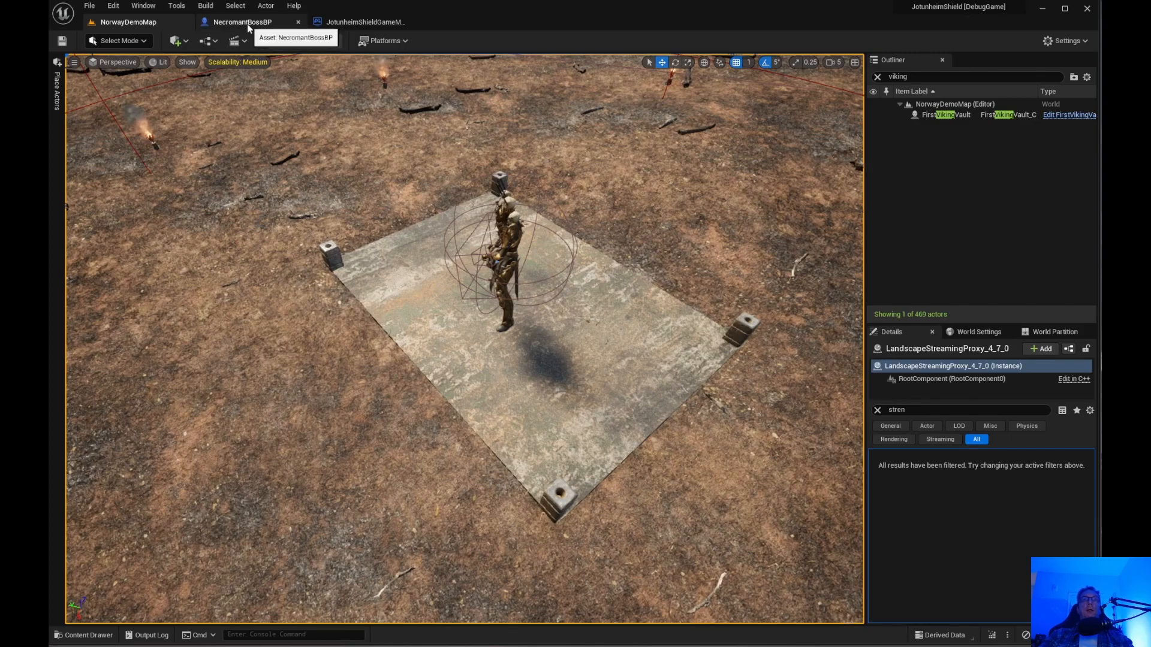
Step: Bring NecromantBossBP's Distance Tolerance macro graph back on screen, unchanged
left_click(243, 22)
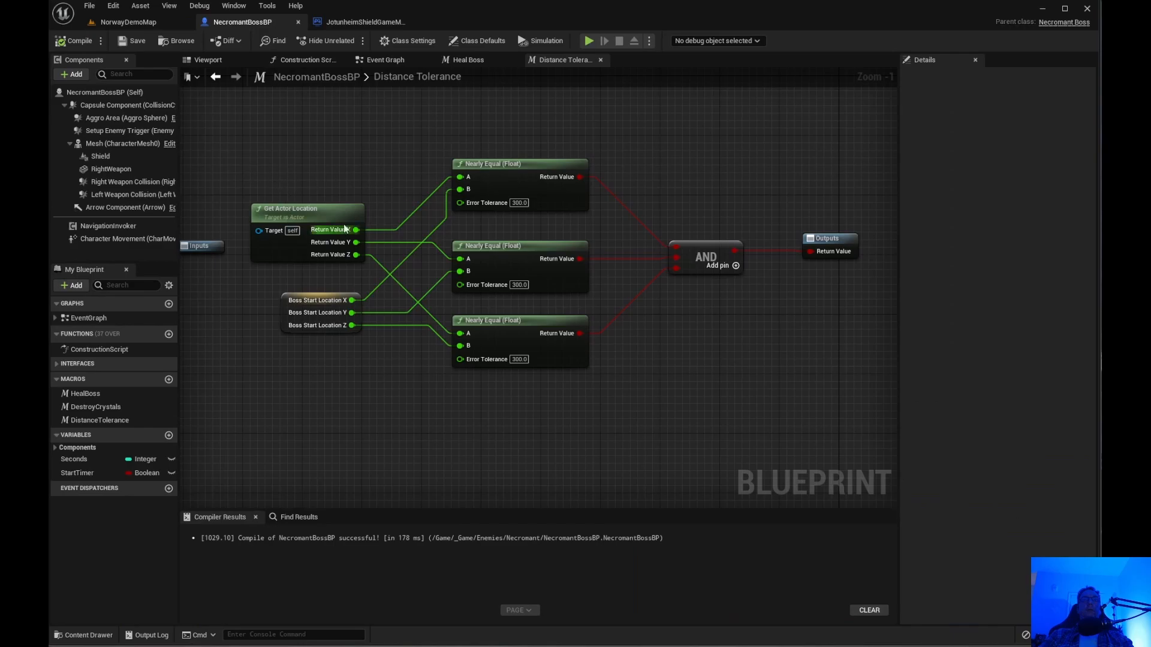
mouse_move(350, 339)
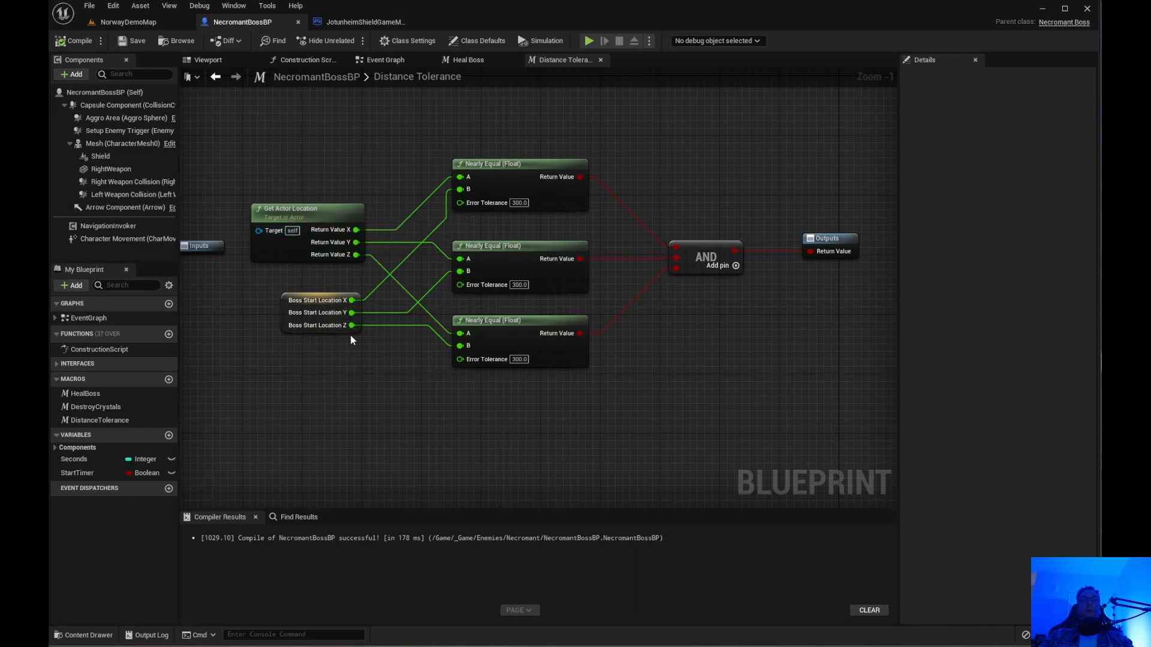
left_click(319, 312)
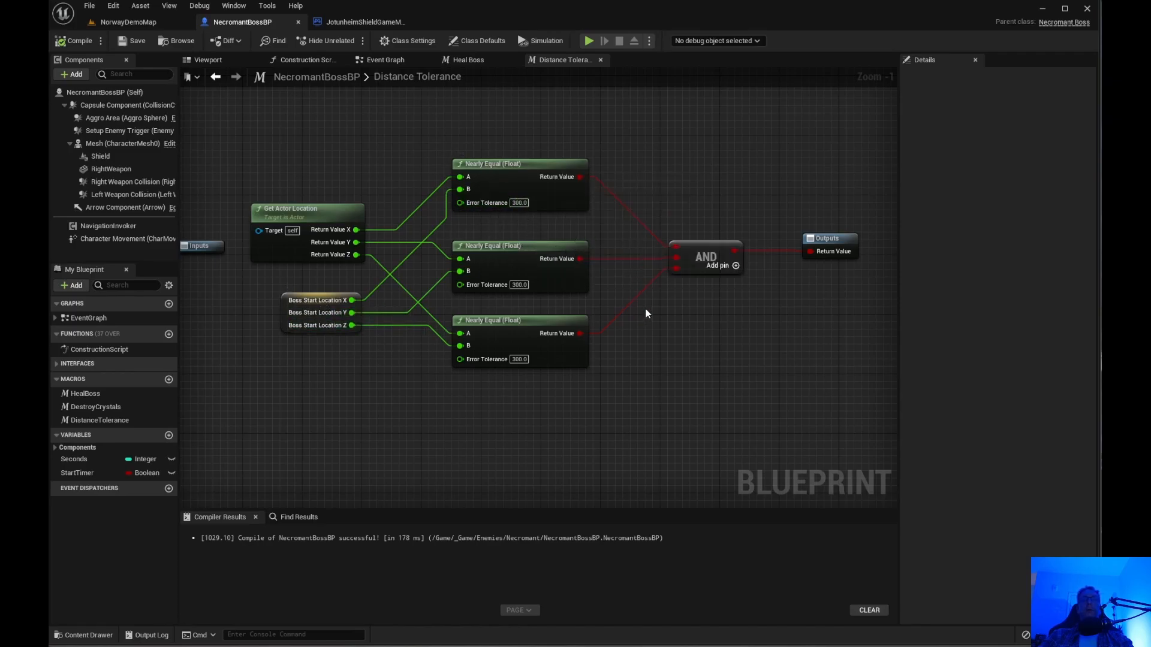
mouse_move(684, 337)
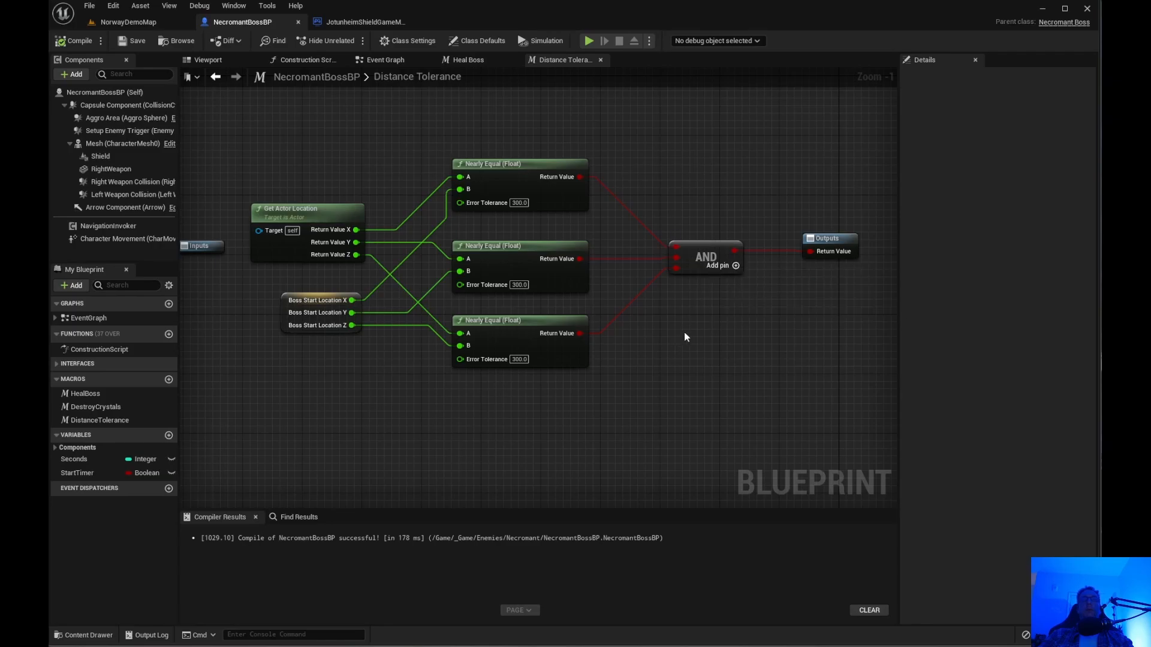